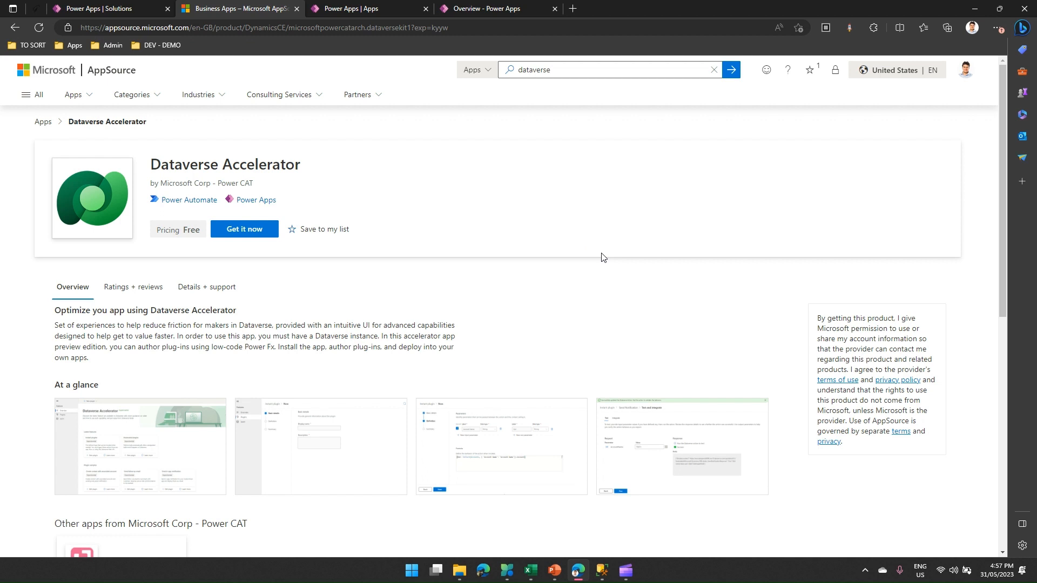
mouse_move(588, 235)
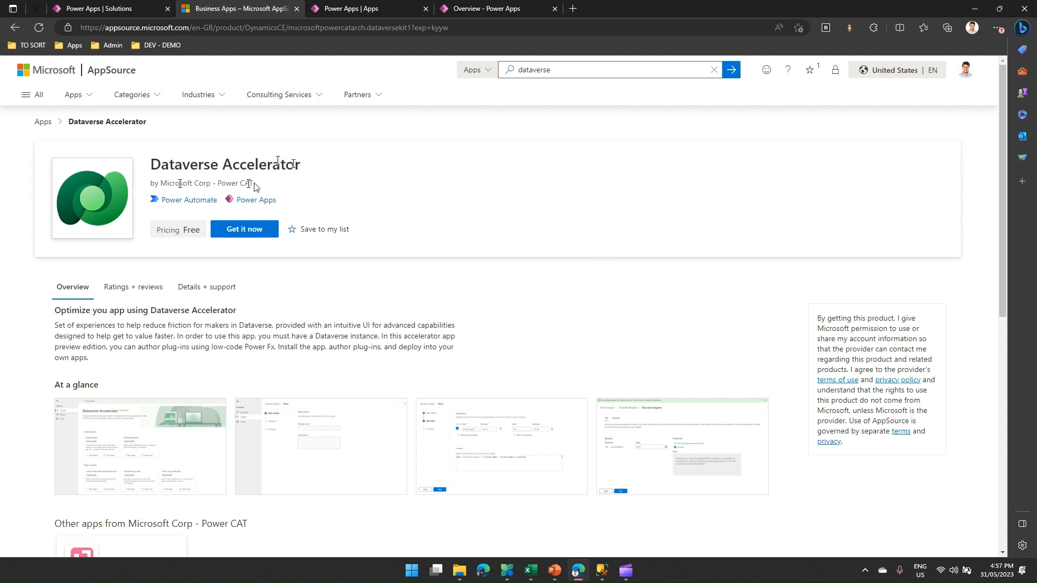
mouse_move(105, 74)
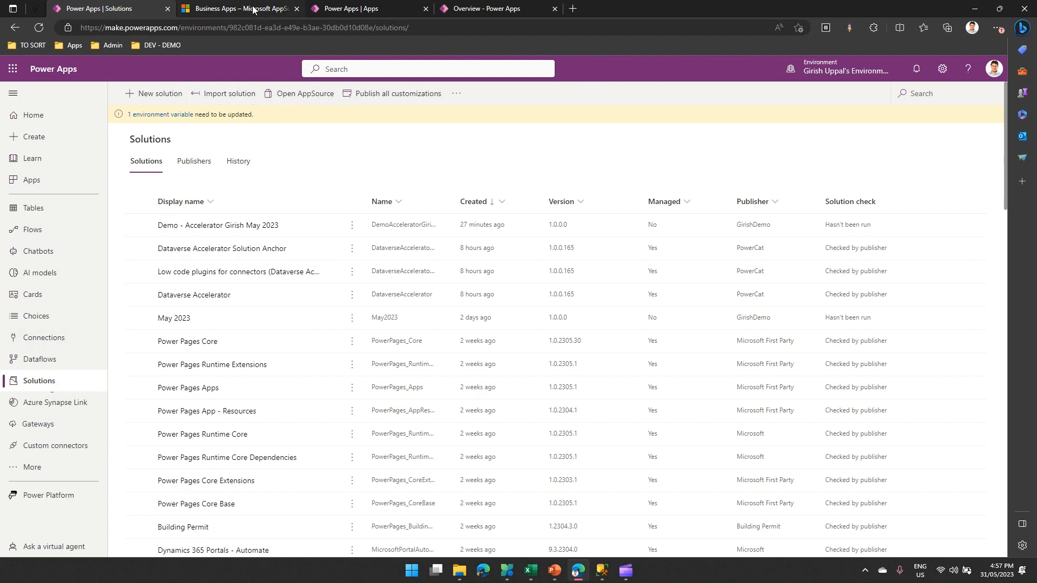
- Review the Dataverse Accelerator listing on AppSource and switch to the Power Apps apps list
click(238, 8)
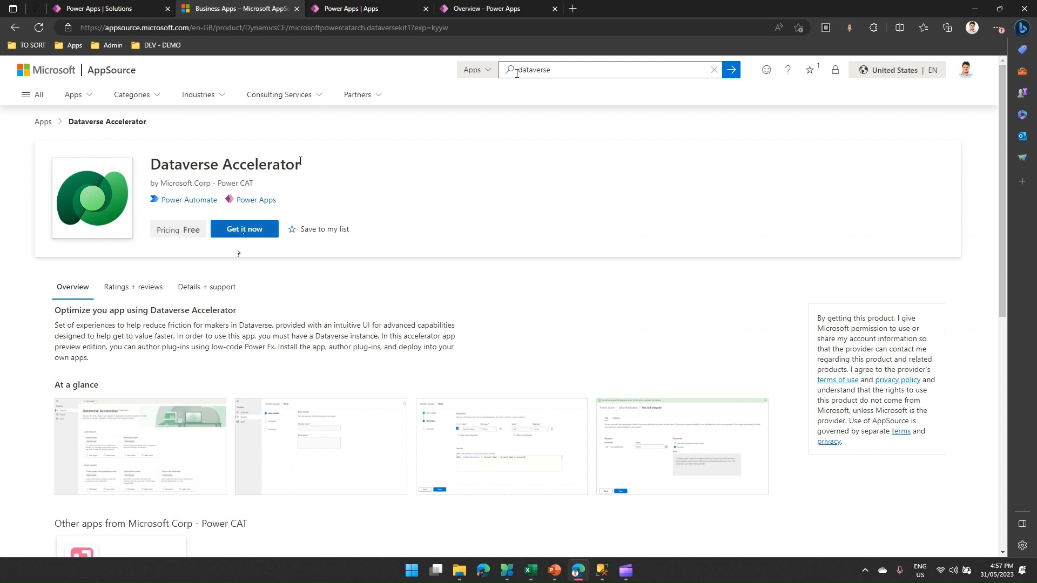
click(366, 8)
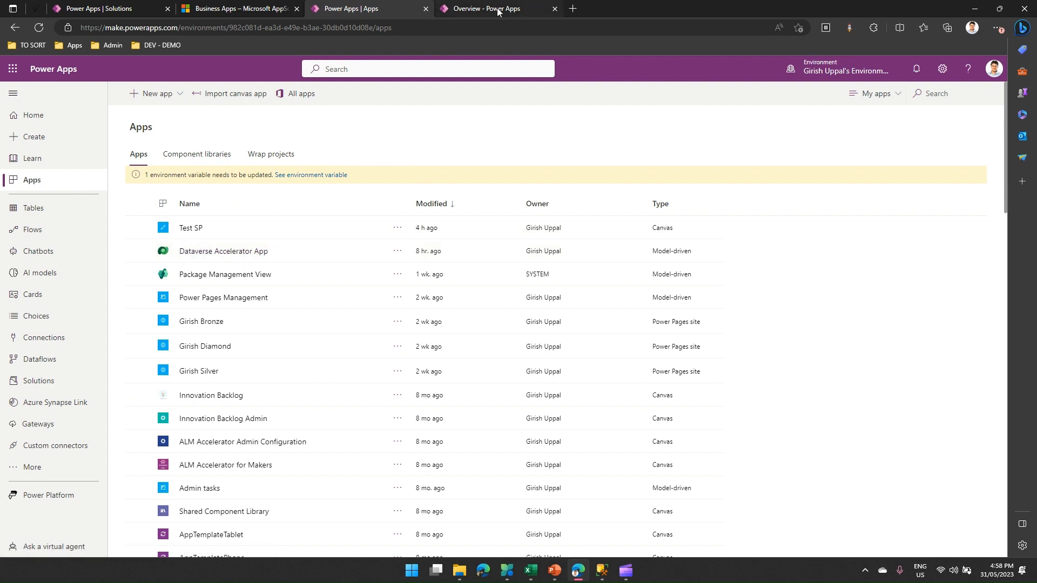
- Open the Dataverse Accelerator App from its actions menu
click(396, 251)
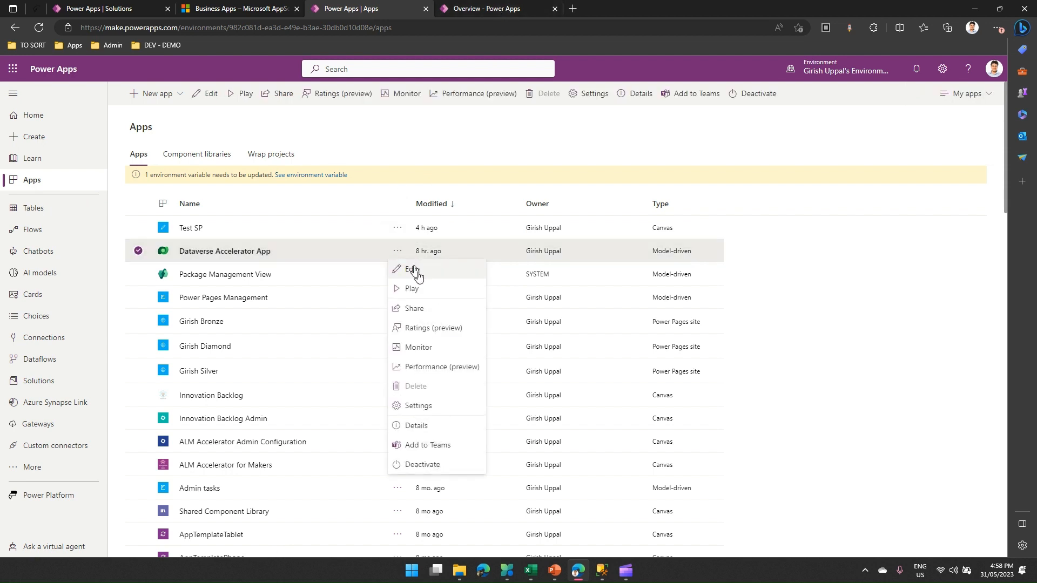
click(412, 287)
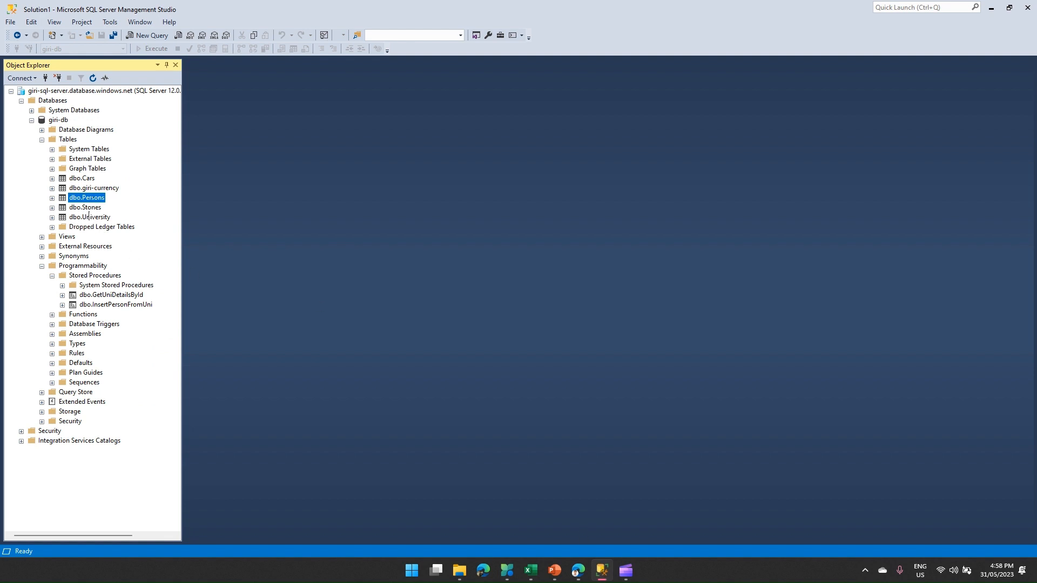
- Run Select Top 1000 Rows on dbo.Persons, showing four people, and pick InsertPersonFromUni
right_click(86, 197)
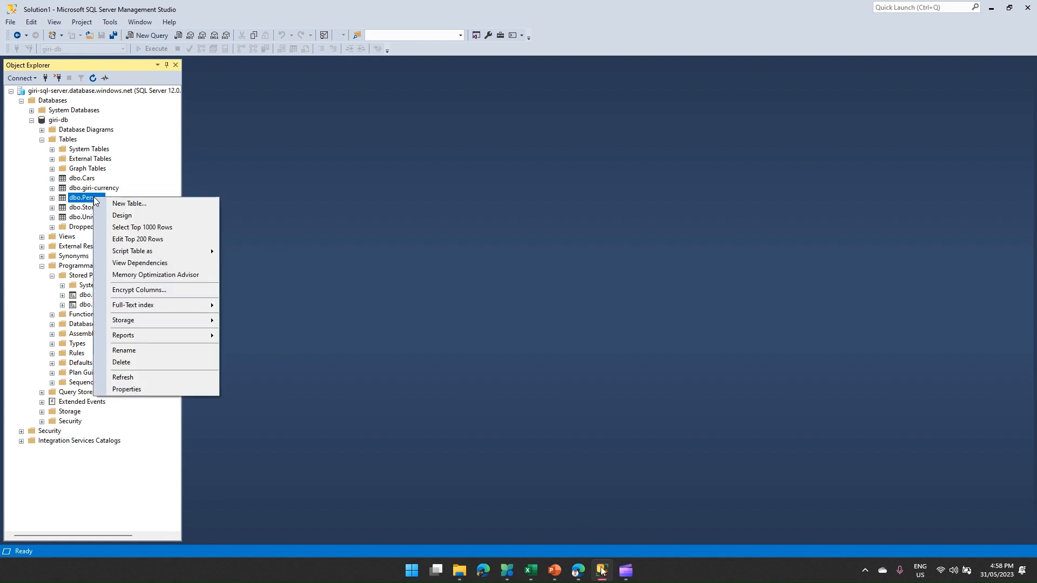
click(142, 227)
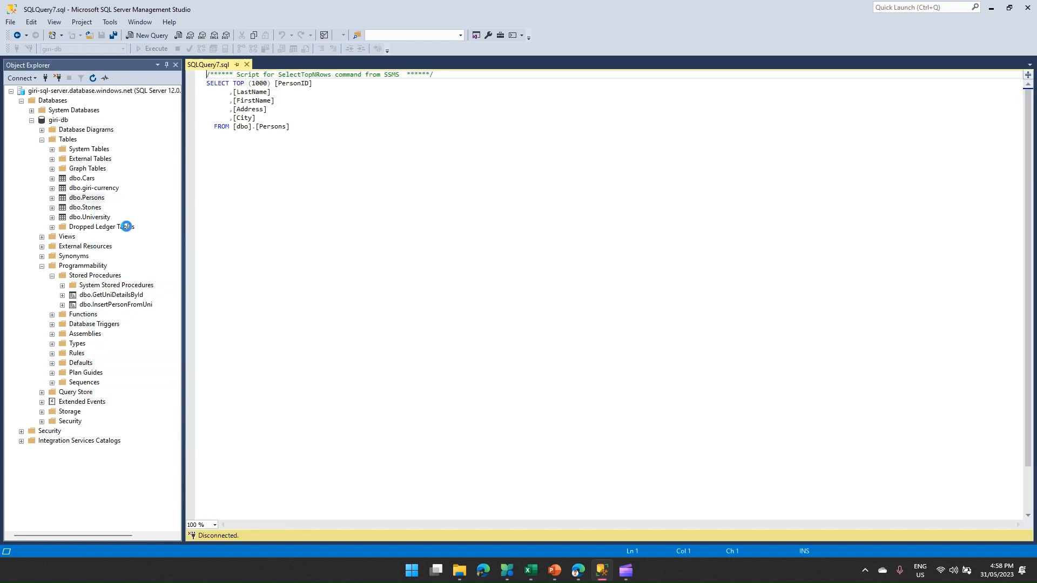
click(156, 49)
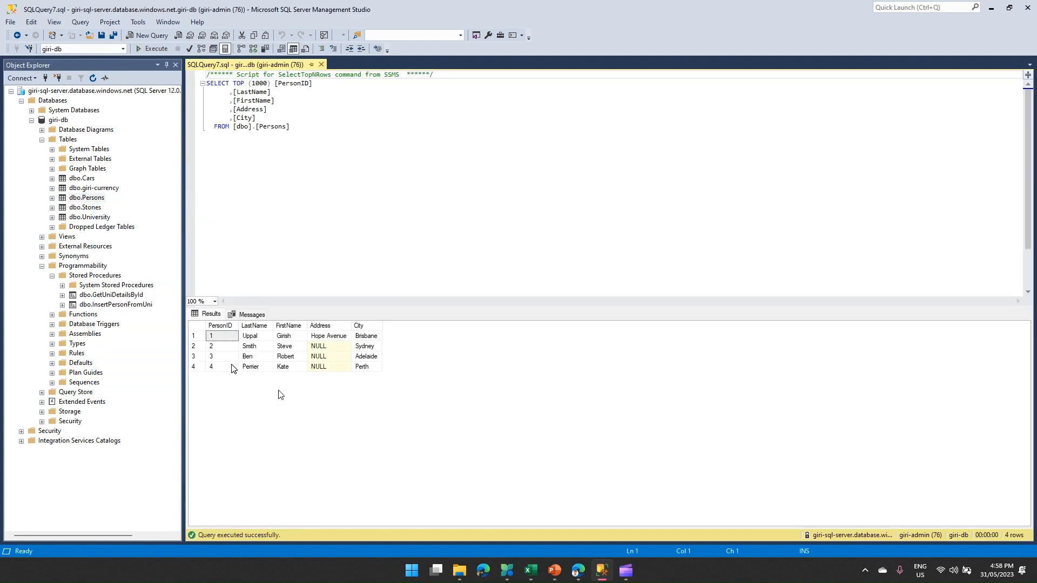
mouse_move(231, 334)
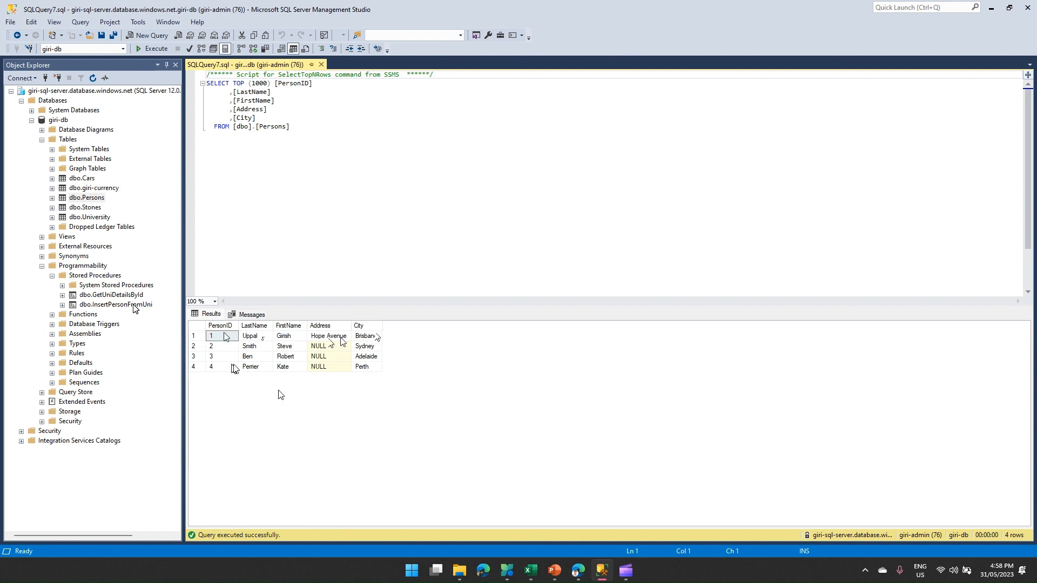
click(117, 304)
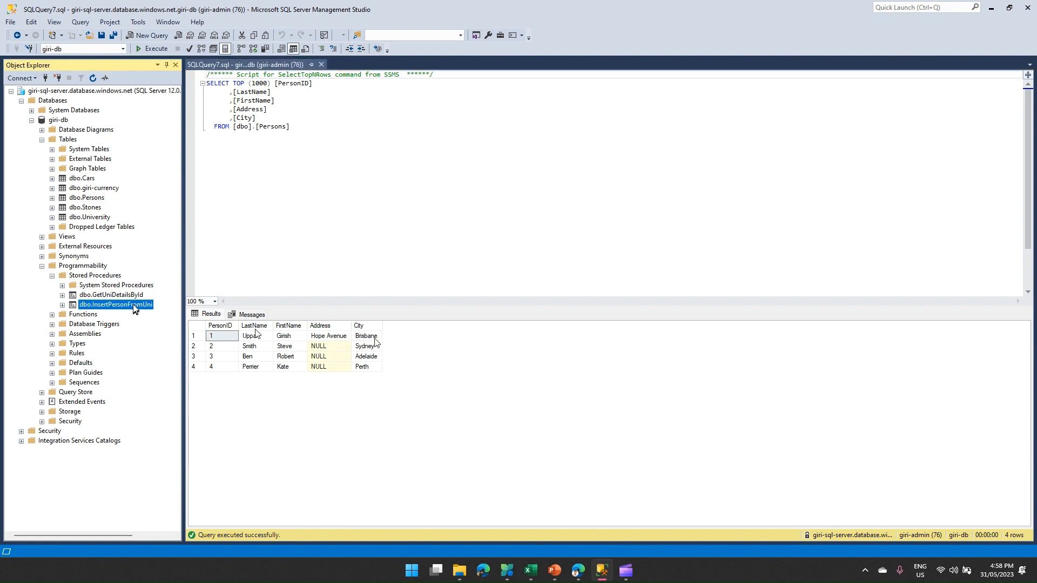
- Script the InsertPersonFromUni procedure, then return to the Persons query results
right_click(116, 305)
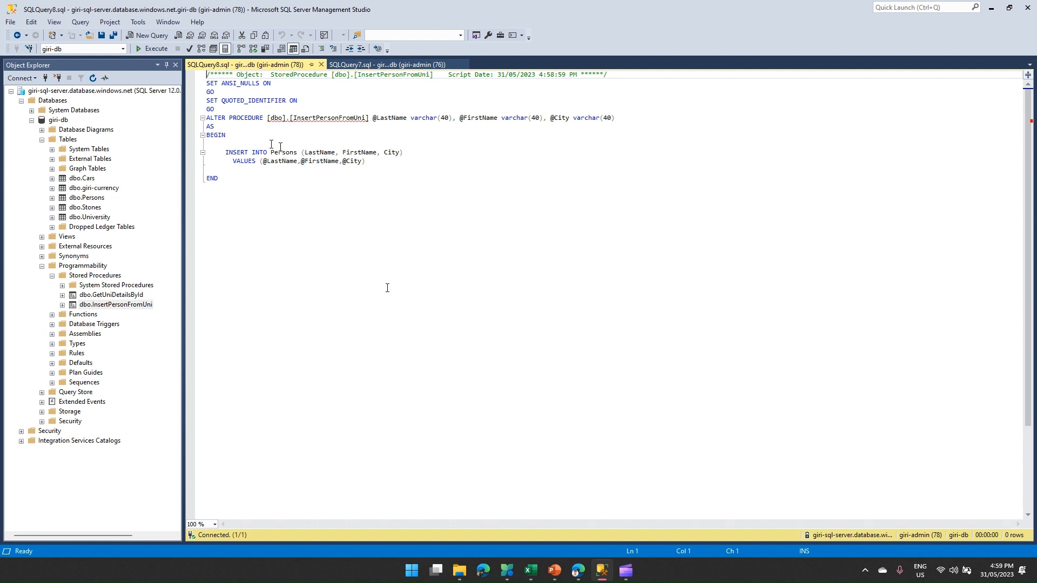
mouse_move(372, 203)
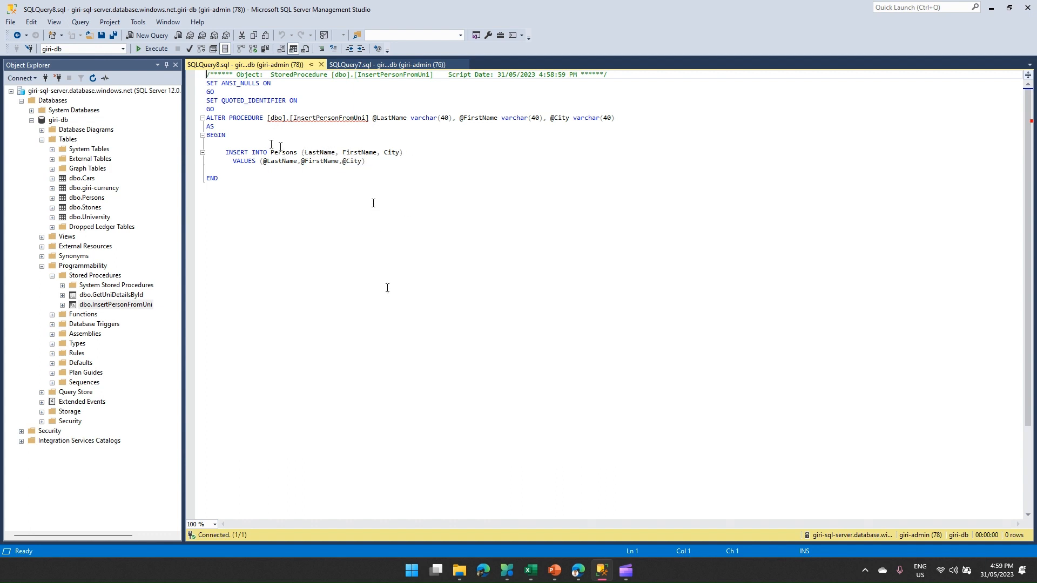
mouse_move(90, 207)
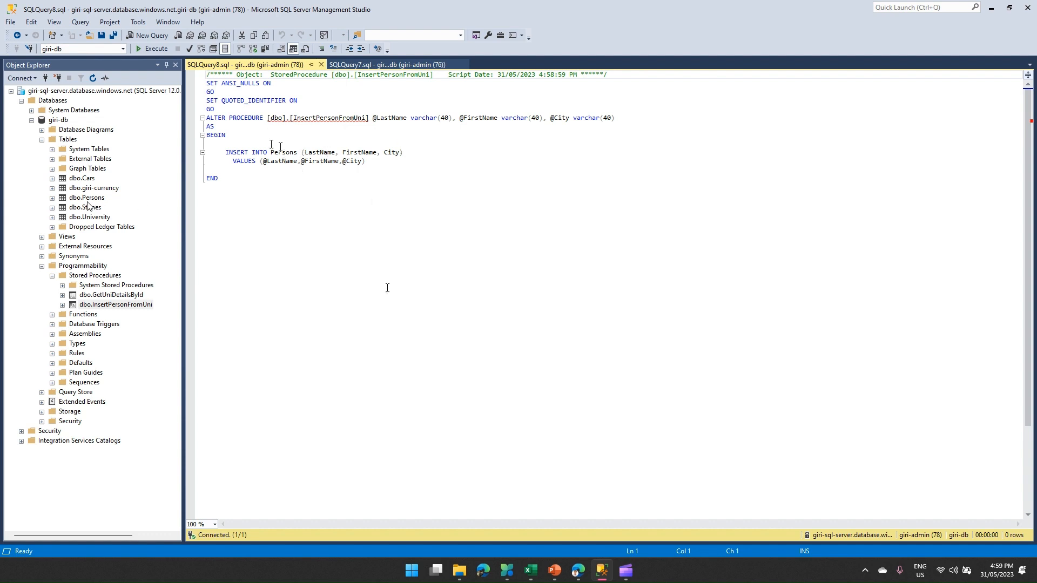
click(387, 63)
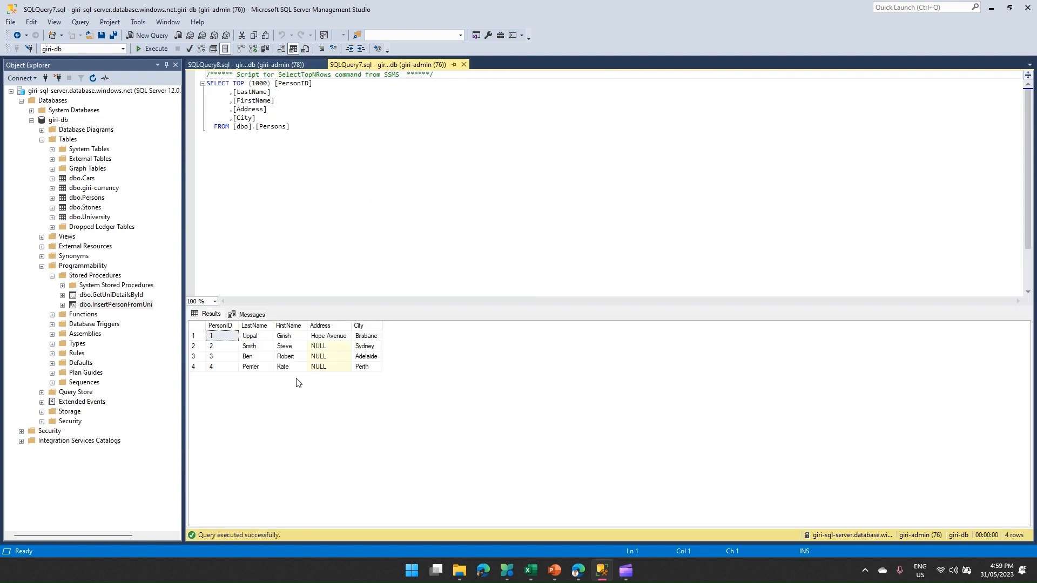
mouse_move(584, 526)
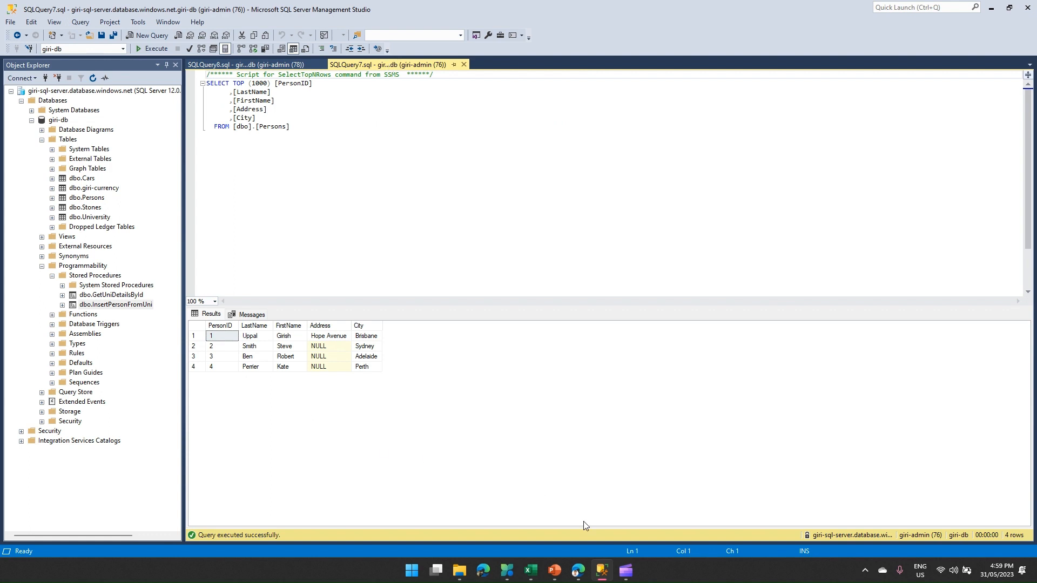
mouse_move(601, 570)
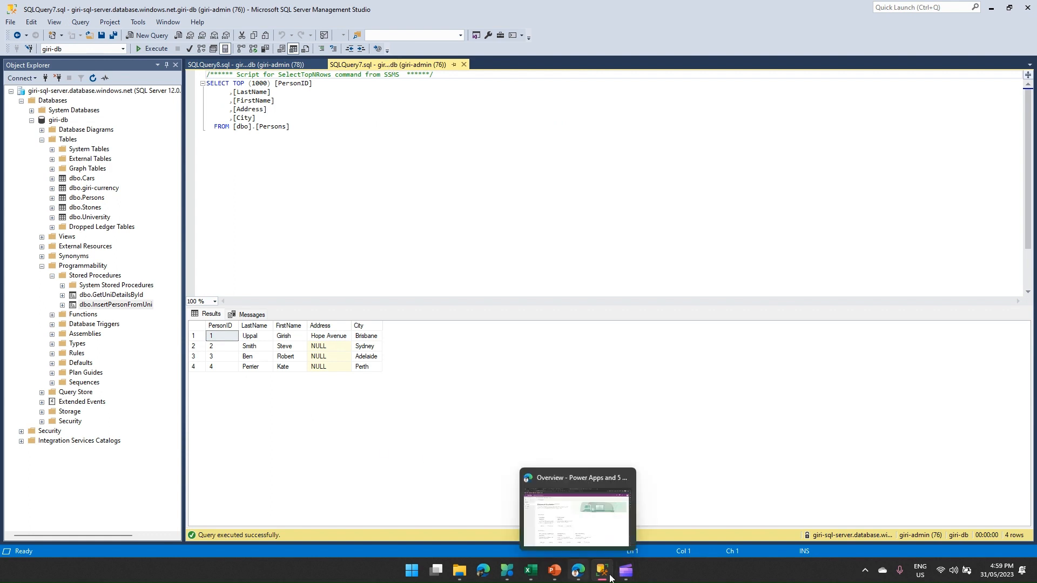
- Start a new instant plugin from the Dataverse Accelerator App's New plugin menu
click(601, 569)
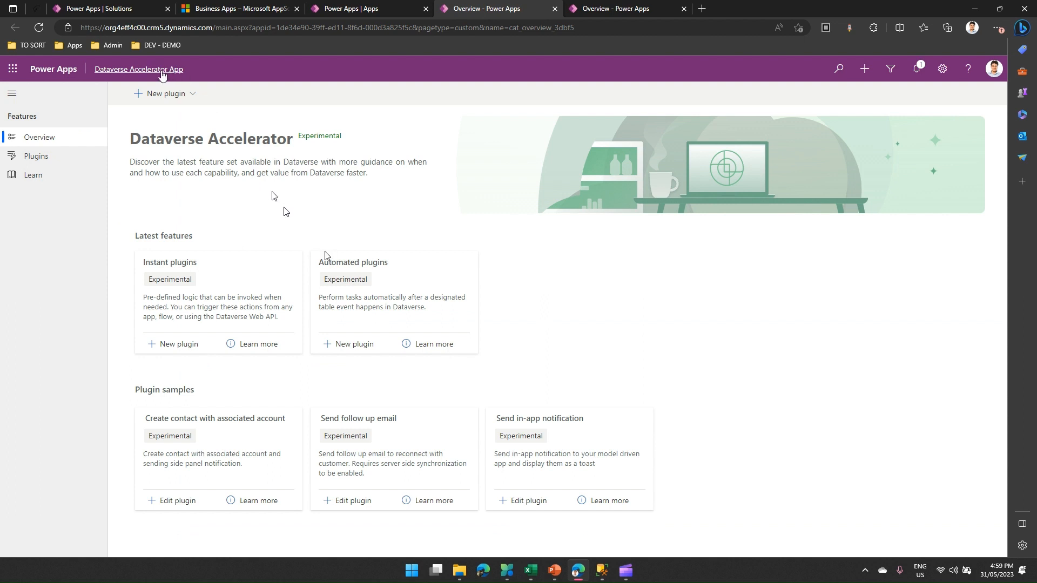
mouse_move(138, 69)
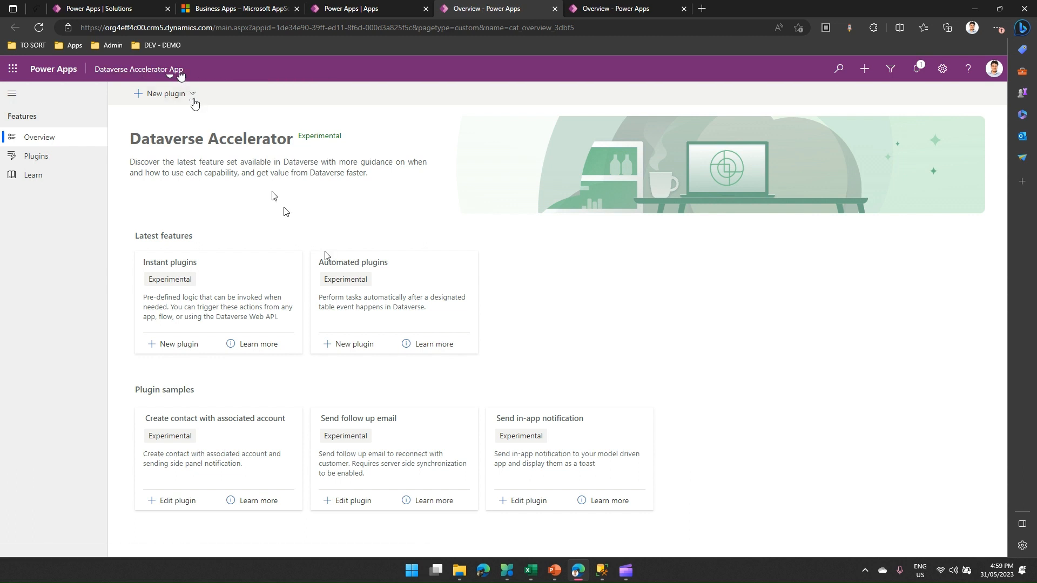
click(192, 93)
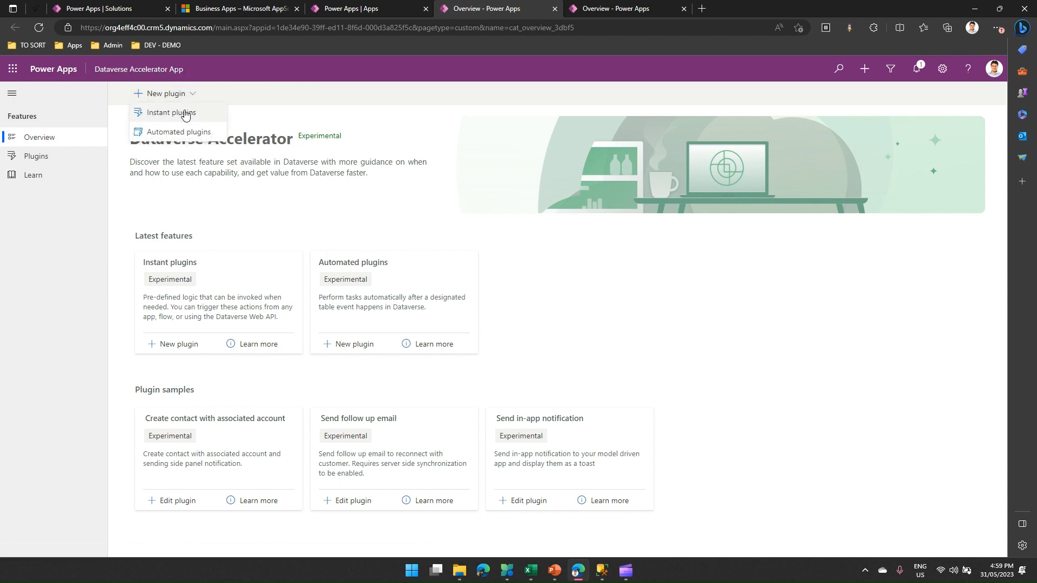
click(170, 112)
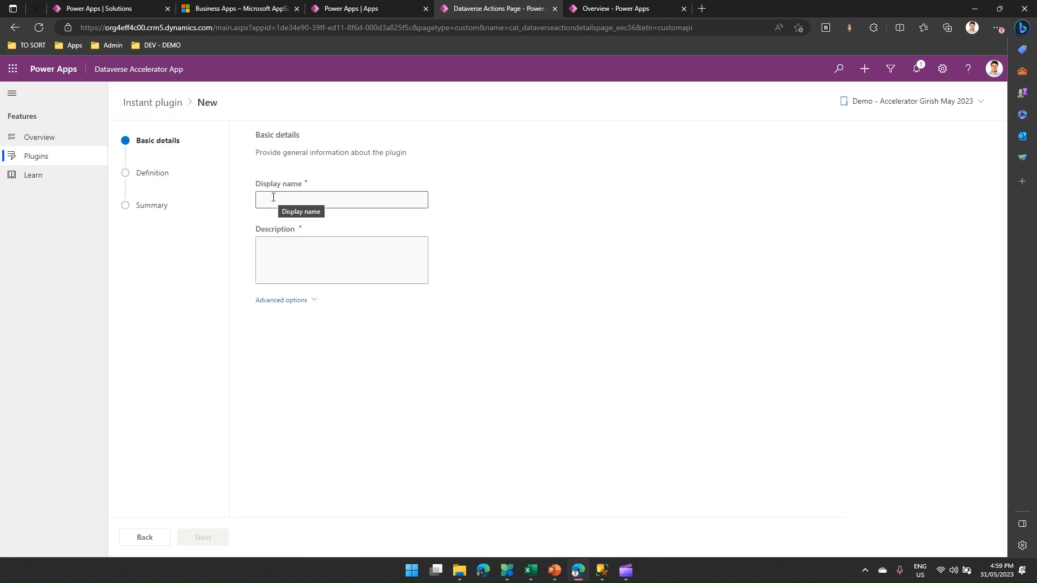
- Name the plugin 'Plugin - Insert Records in Person'
click(341, 200)
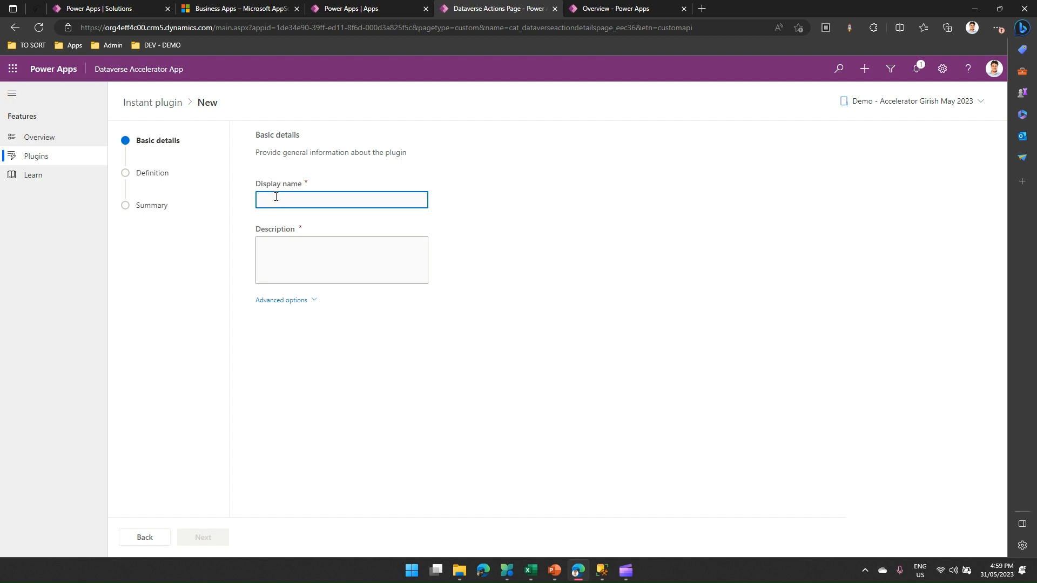
text(Plugin -)
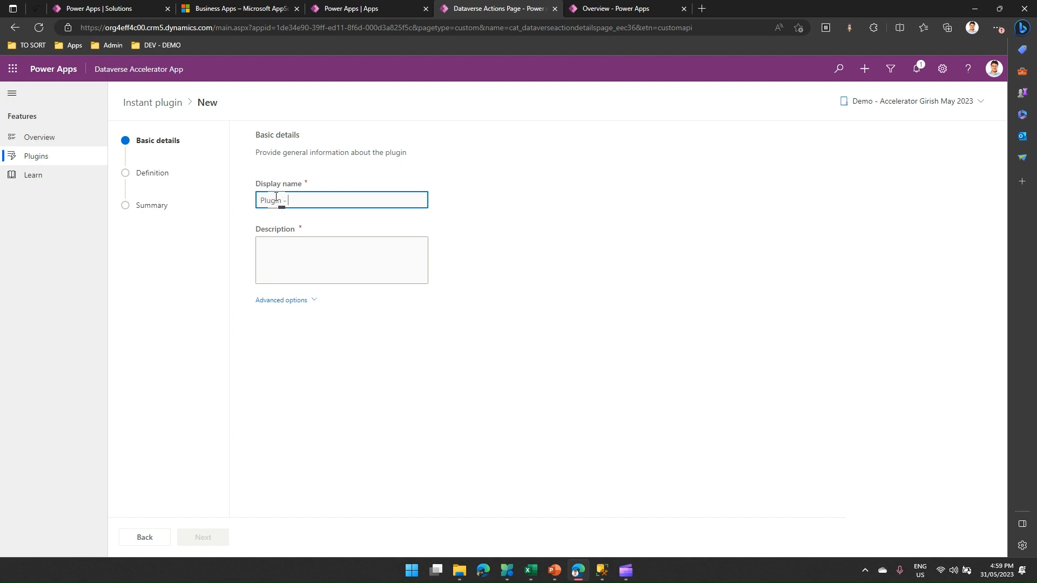
text(Insert Re)
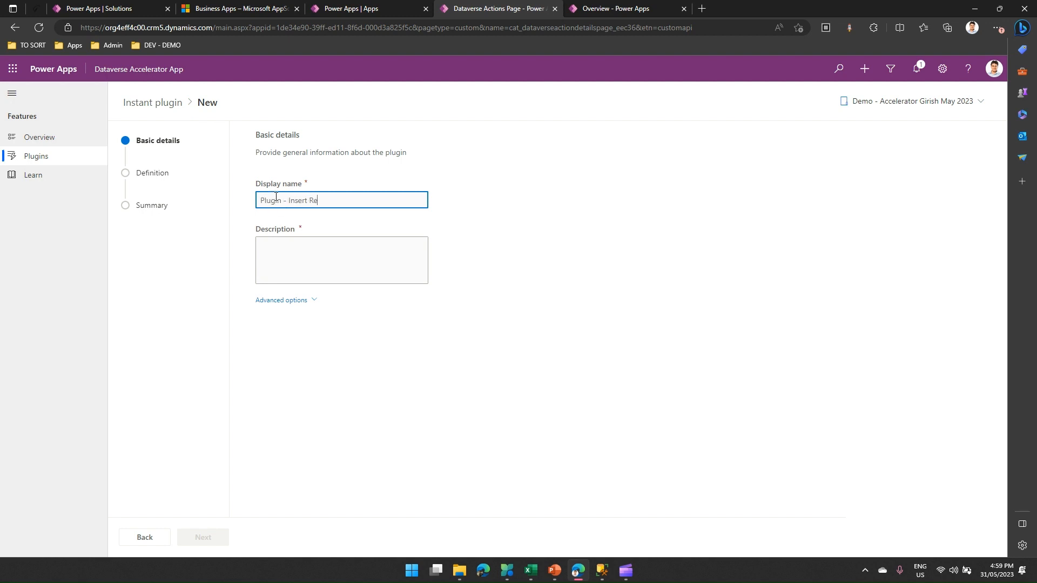
text(cords in P)
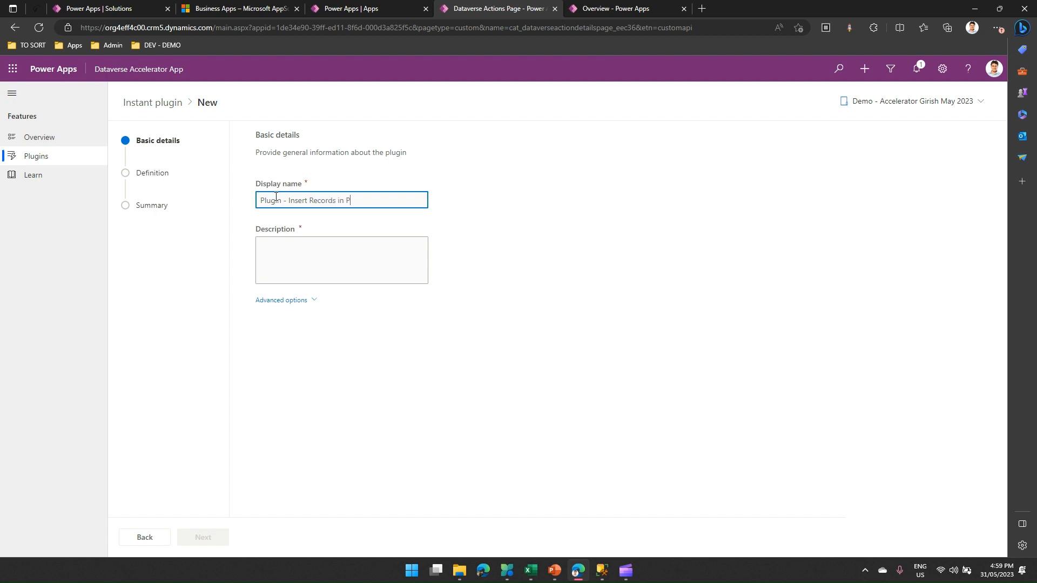
- Describe it as 'This plugin will insert record in backend SQL DB'
click(341, 260)
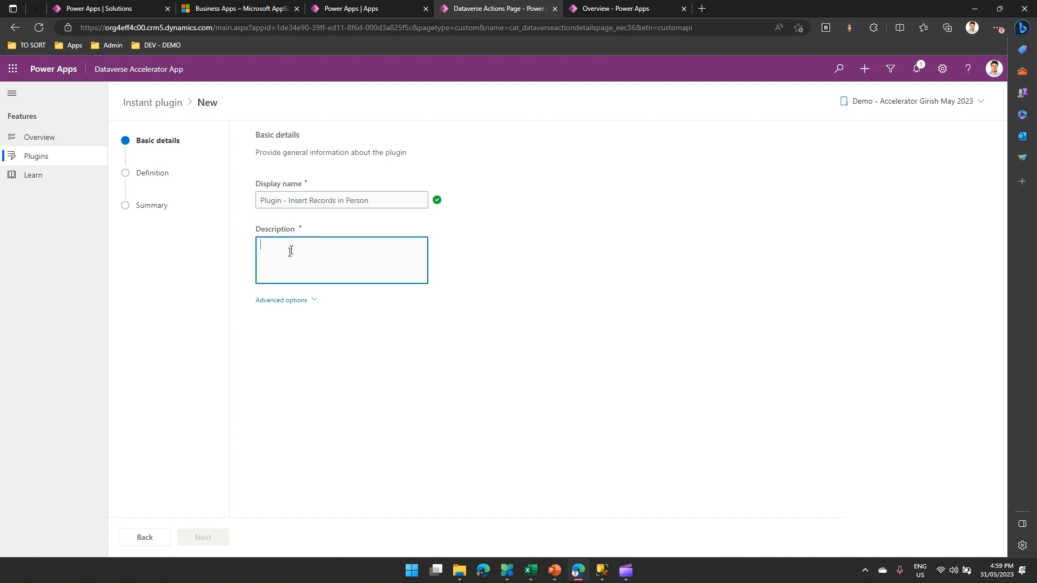
text(This plu)
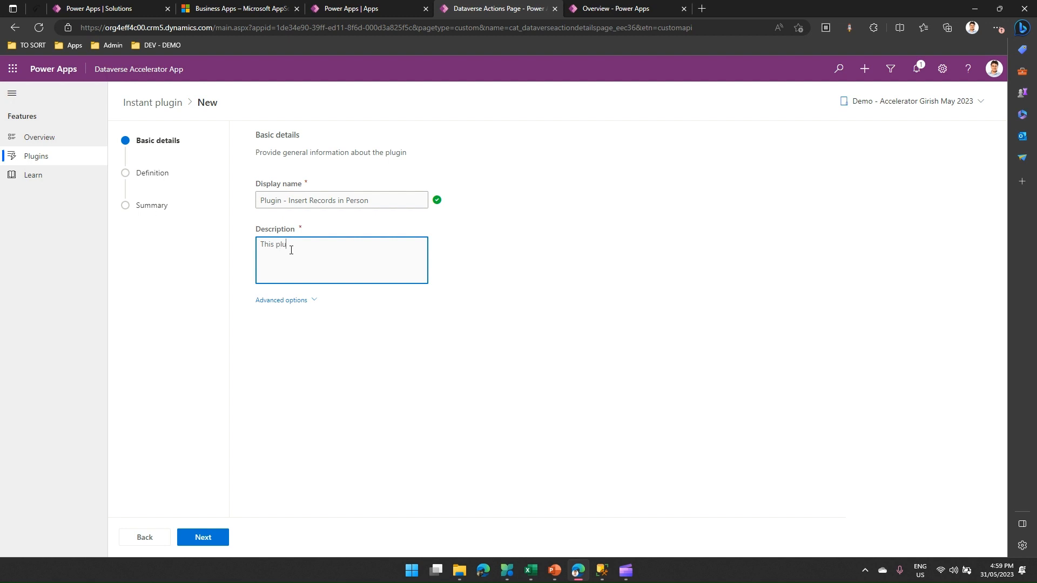
text(gin will insert)
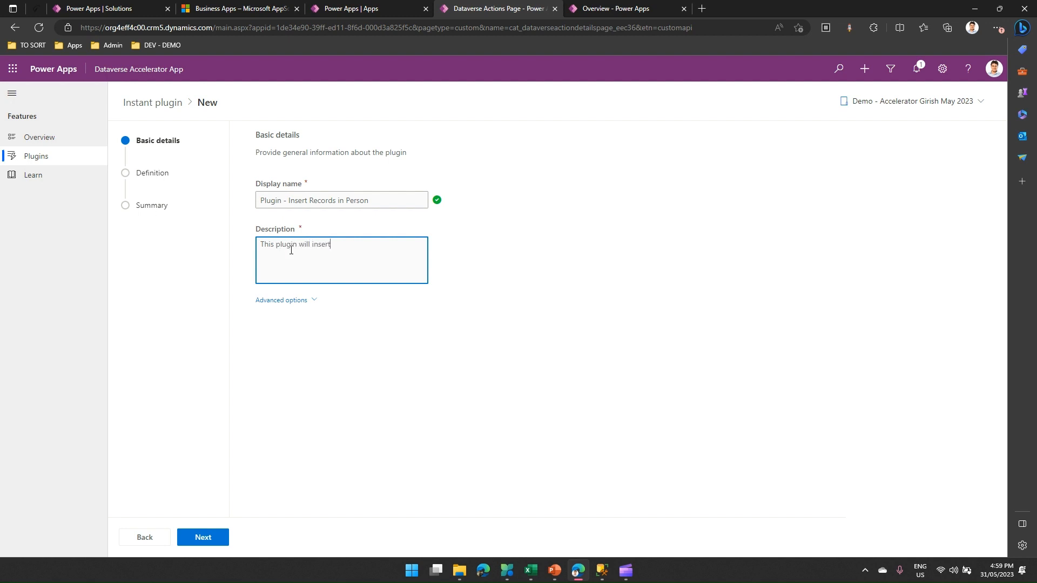
text(record in back)
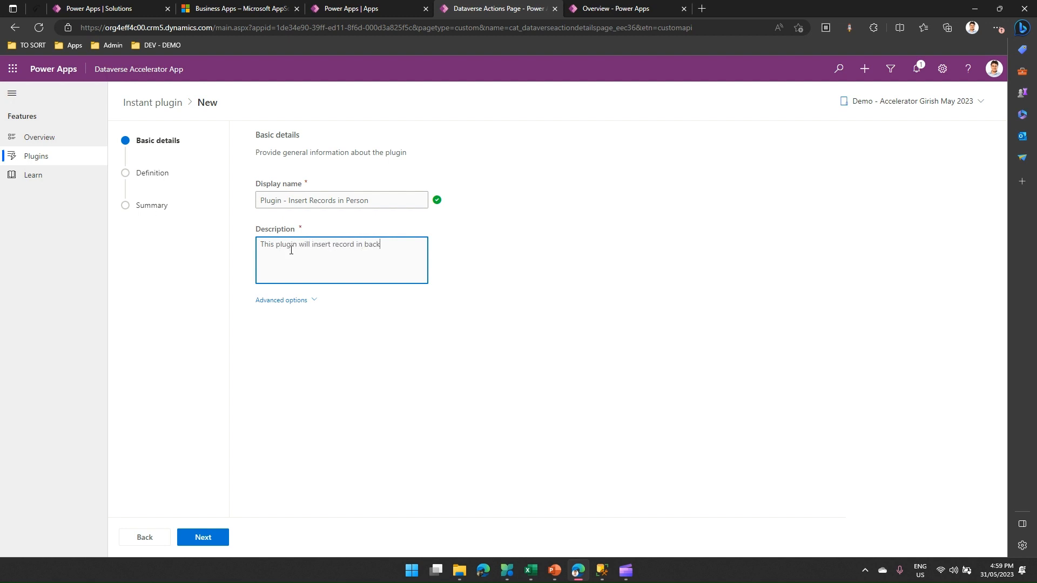
text(end SQL)
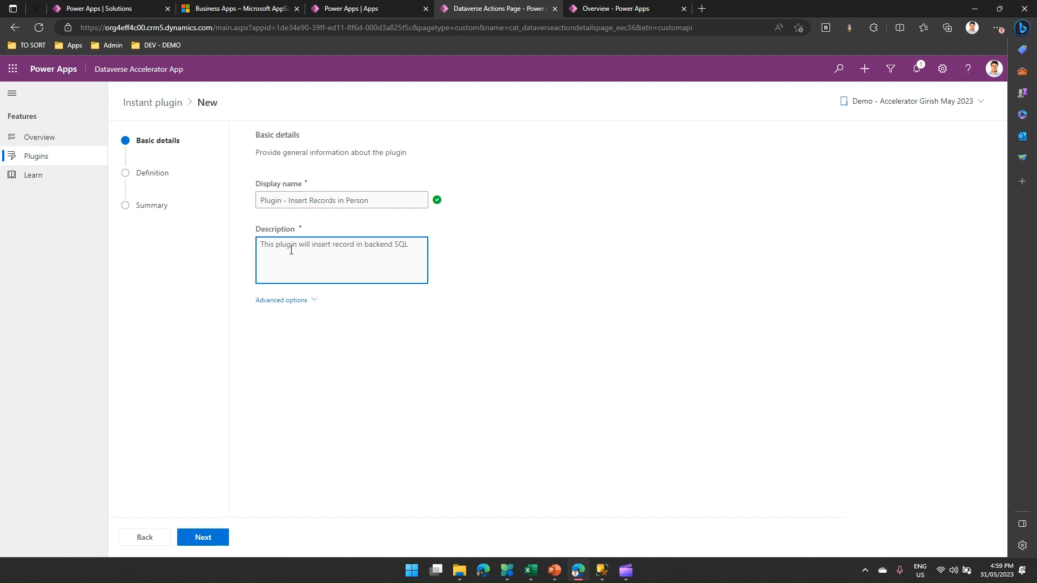
text(DB)
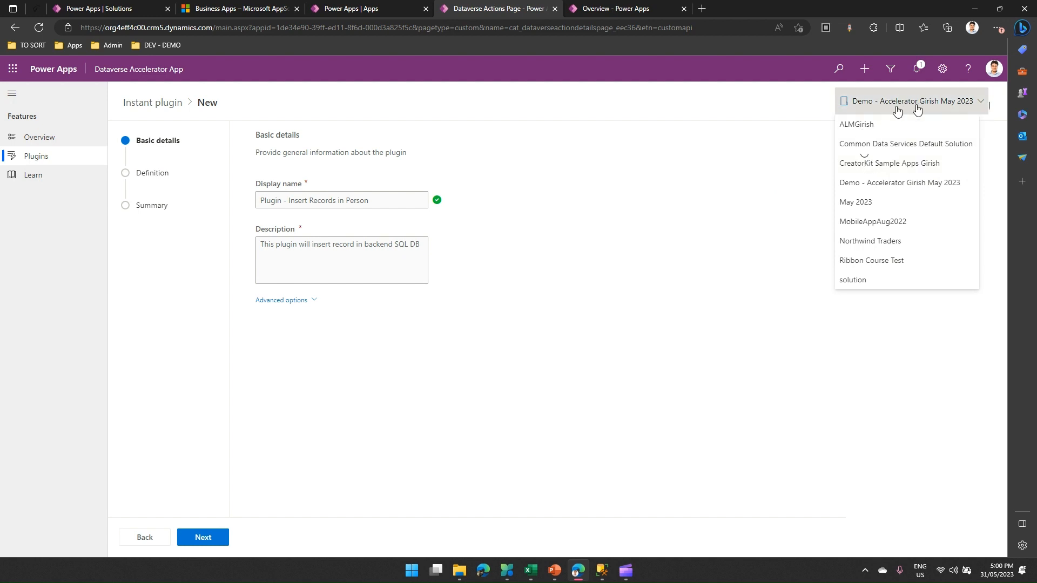
- Keep the current solution and expand the advanced plugin options
click(899, 183)
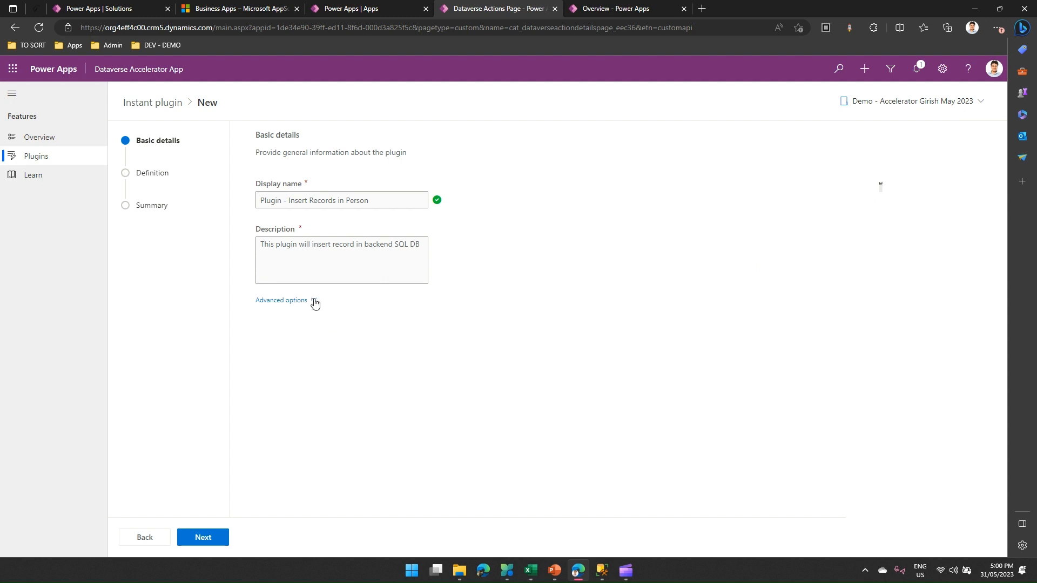
click(280, 299)
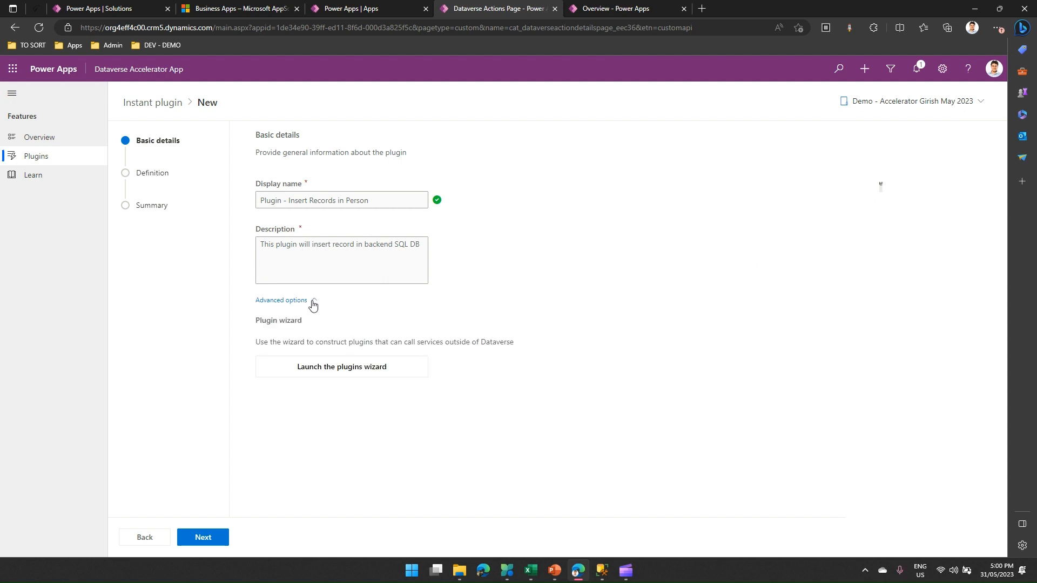
click(340, 366)
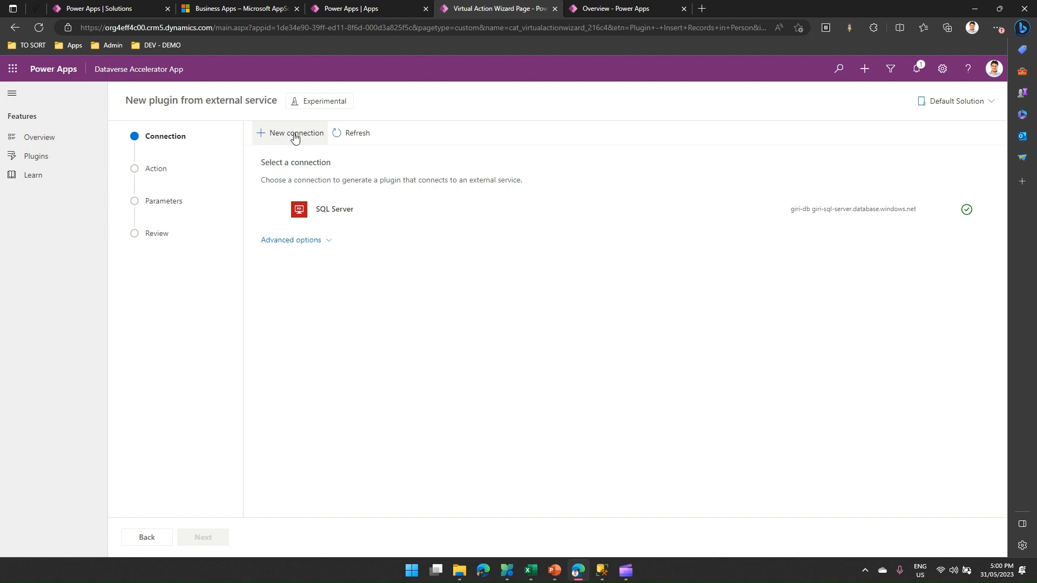
- Start a new connection on the plugin wizard's Connection step
click(294, 133)
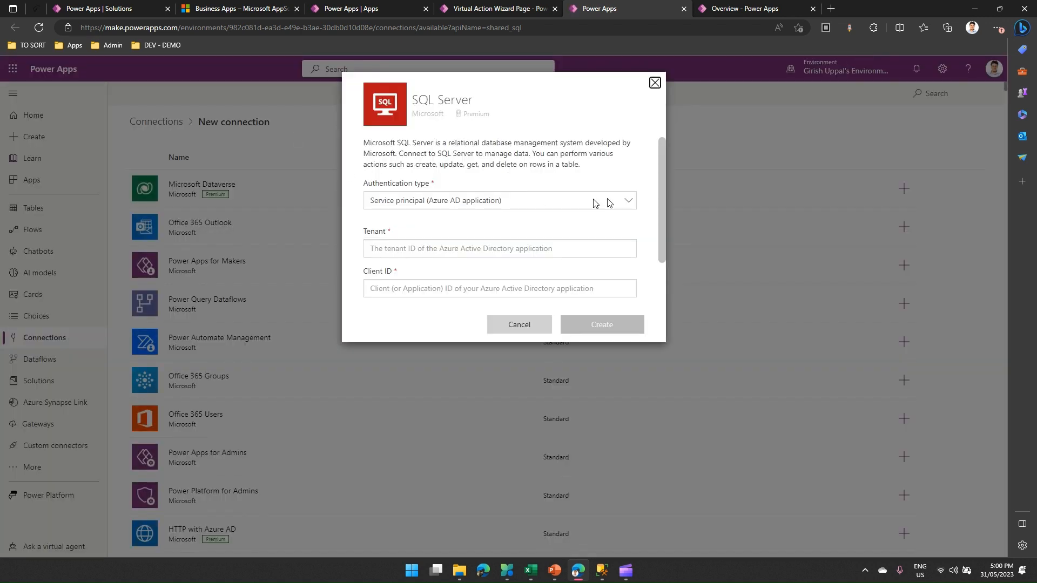
mouse_move(629, 204)
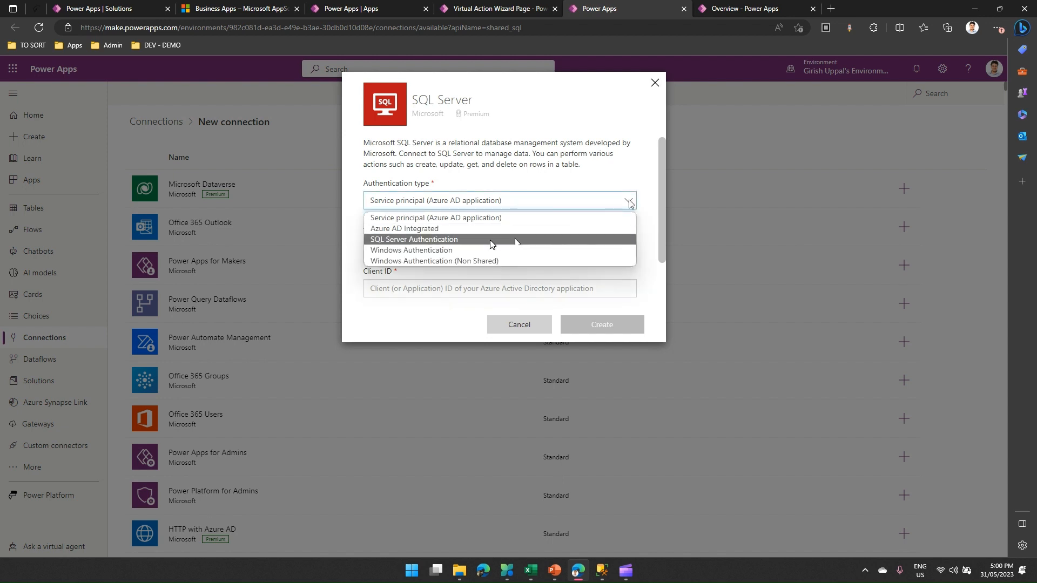
- Choose SQL Server Authentication for the connection, revealing server, database and credential fields
click(414, 240)
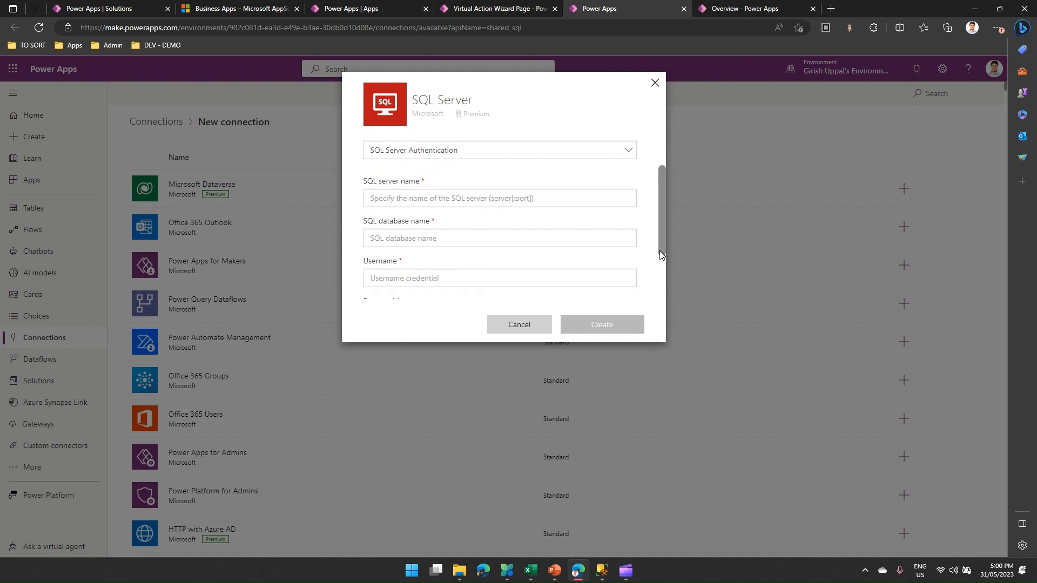
scroll(down, 3)
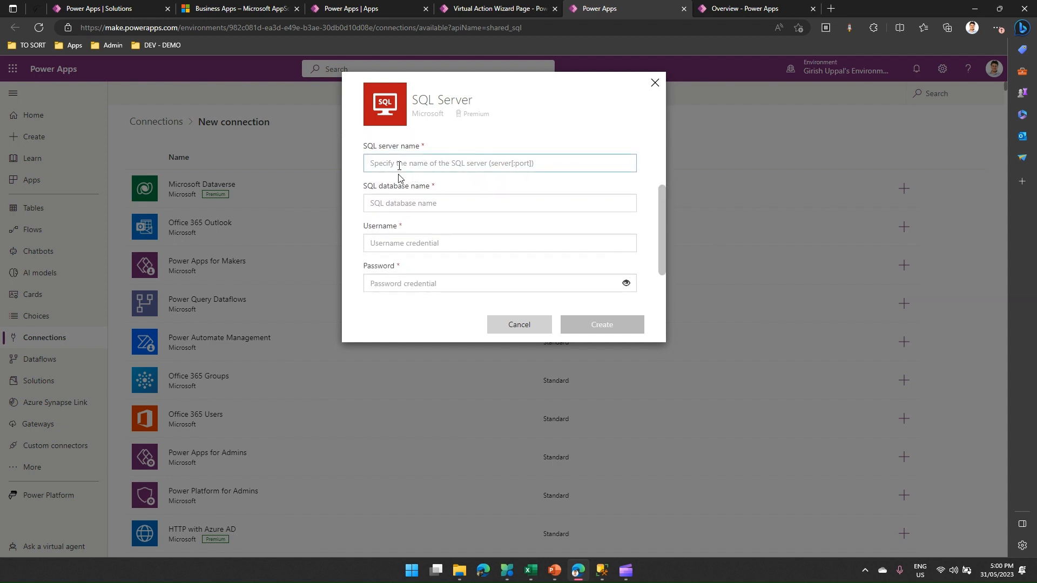
click(499, 203)
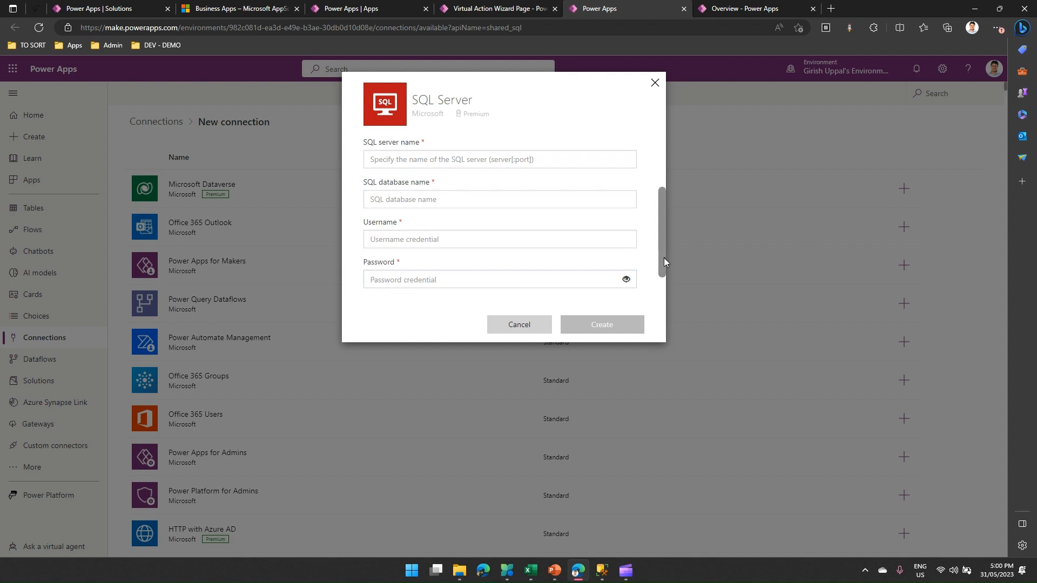
click(499, 201)
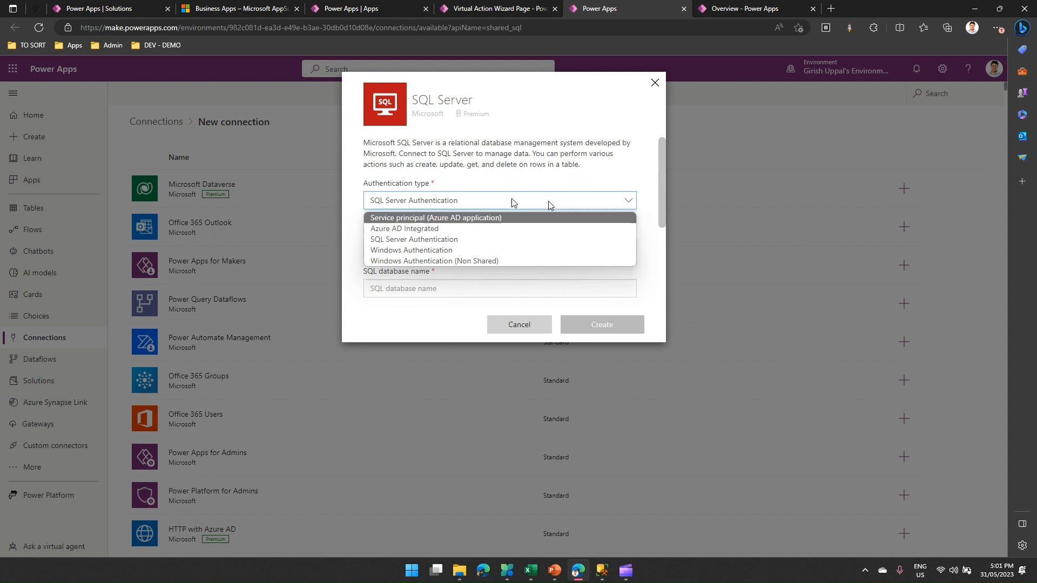
click(413, 238)
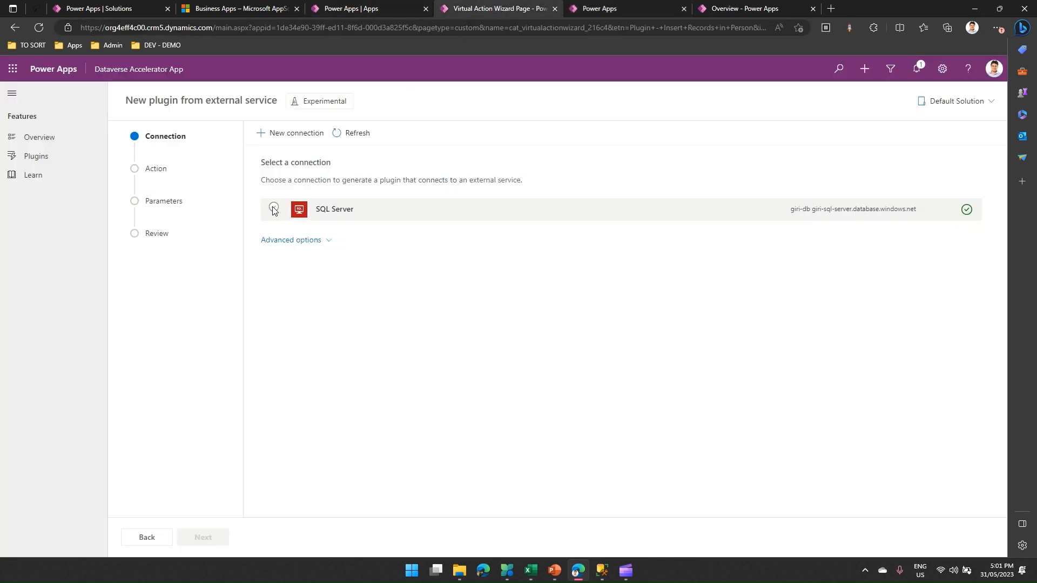
- Use the existing SQL Server connection with Execute stored procedure (V2) and reach Parameters
click(273, 209)
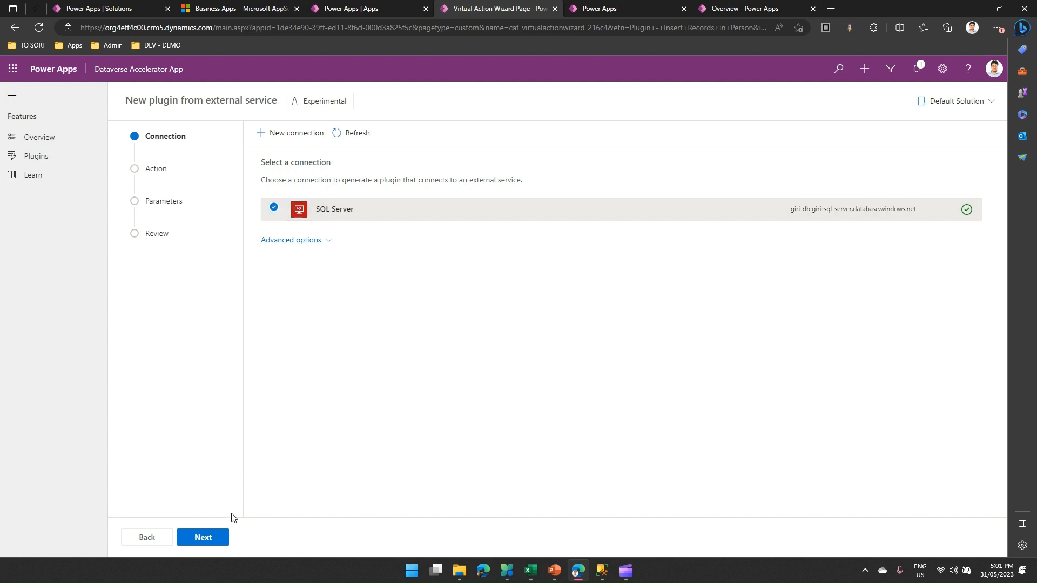
click(202, 537)
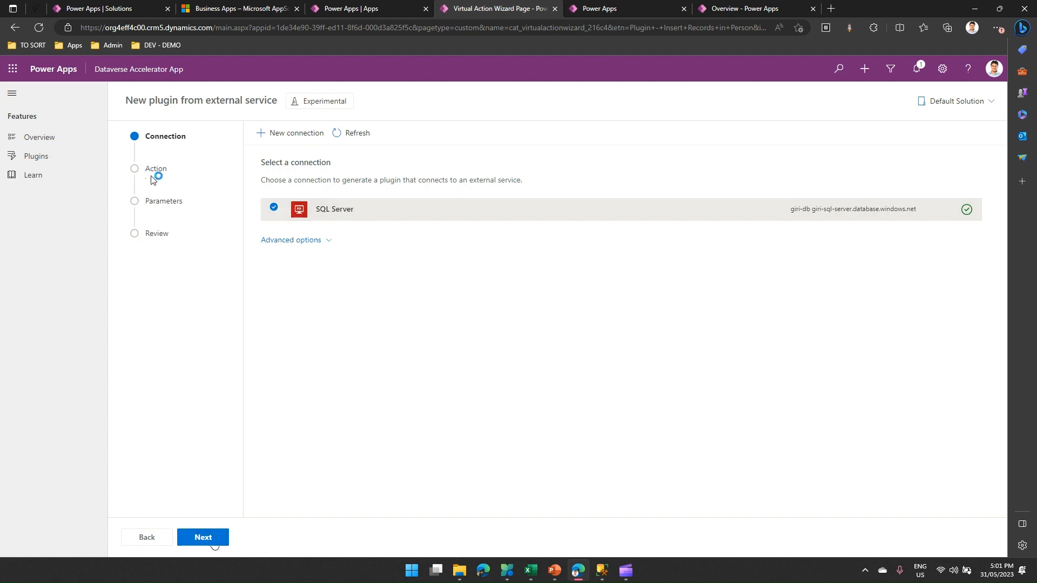
click(202, 537)
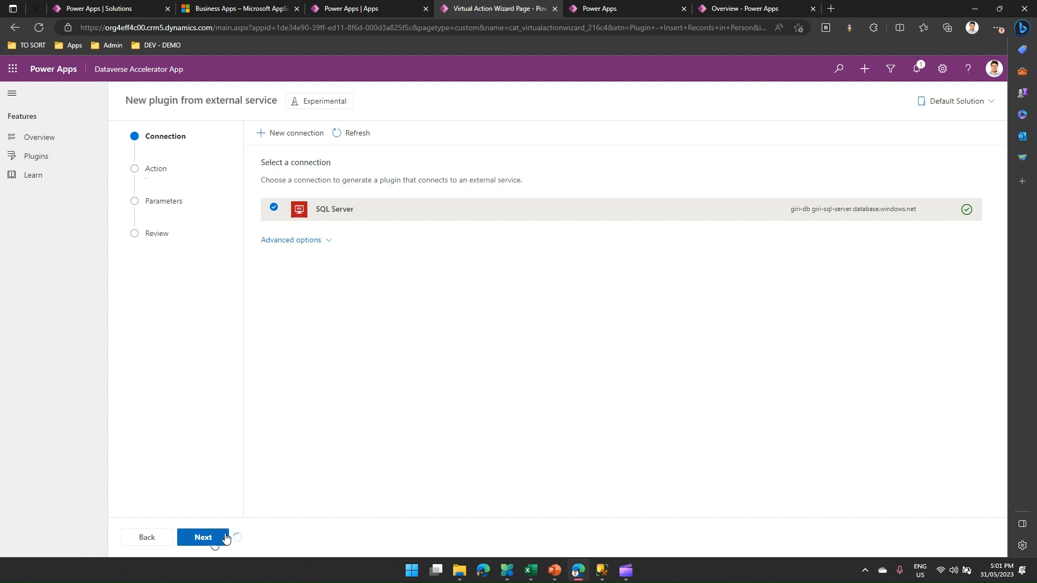
click(202, 537)
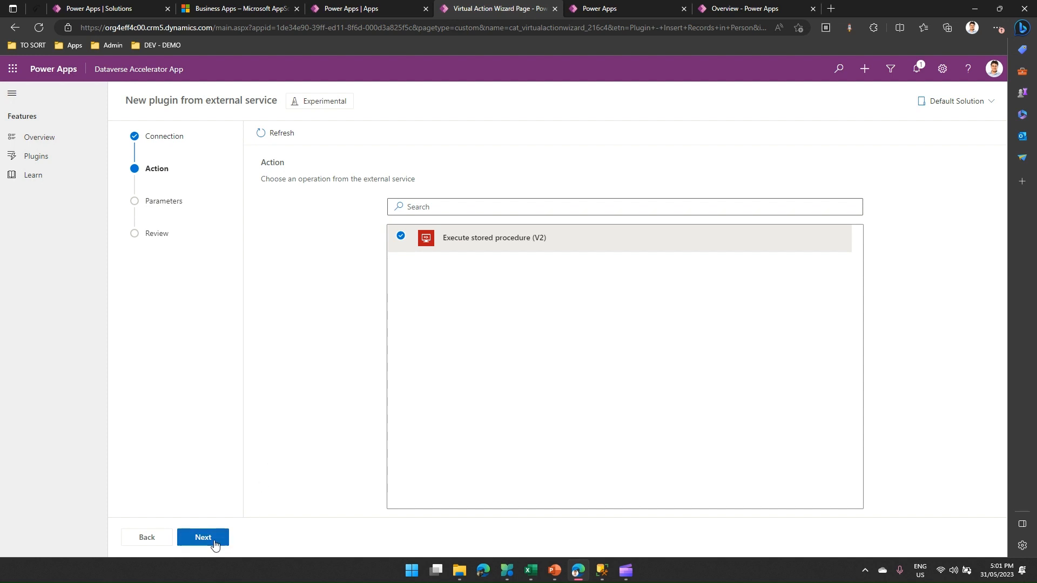
click(202, 537)
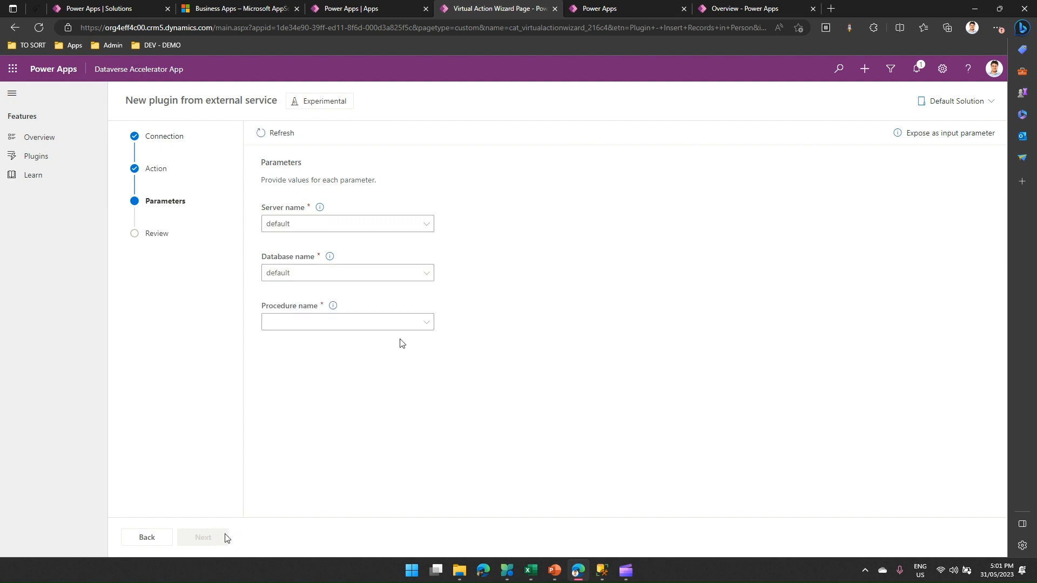
- List the available stored procedures, GetUniDetailsById and InsertPersonFromUni, for Procedure name
click(347, 322)
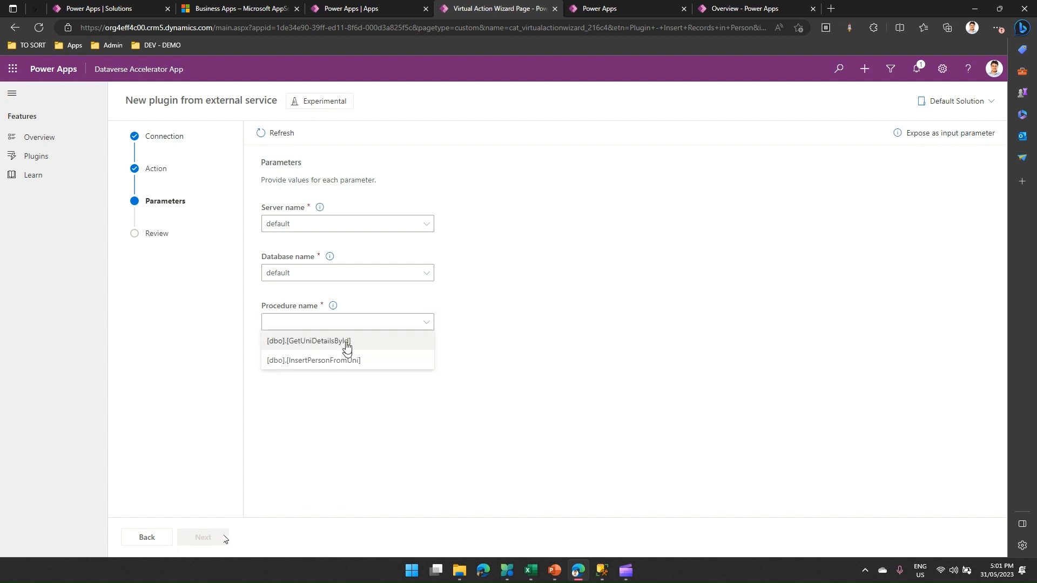
mouse_move(358, 361)
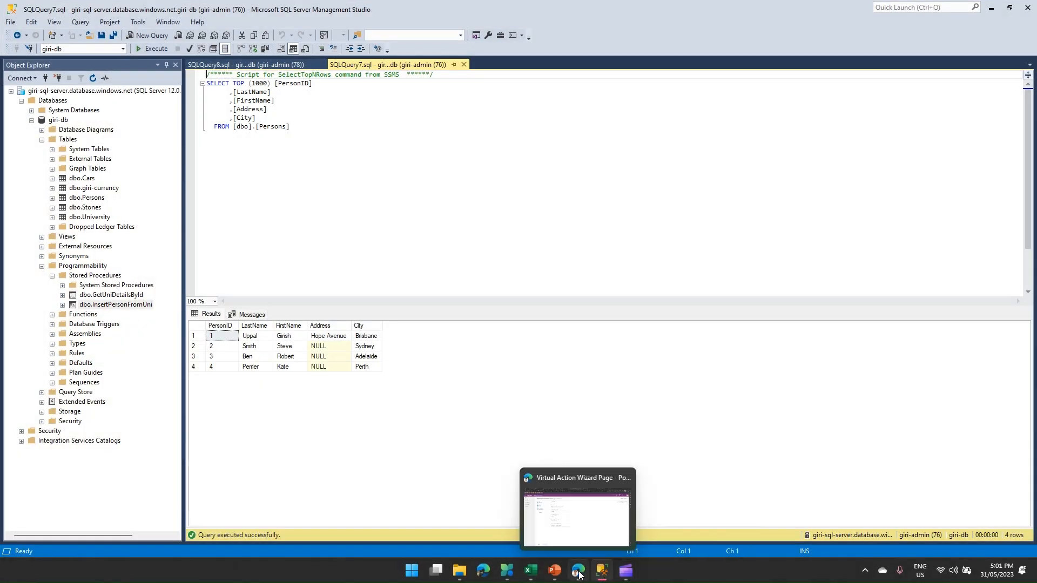
click(576, 570)
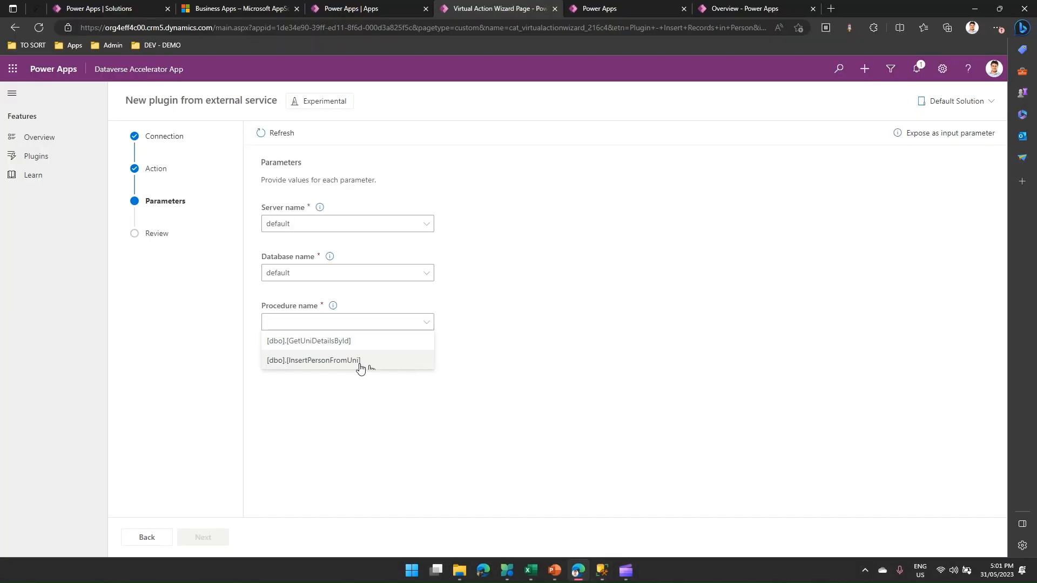
- Choose [dbo].[InsertPersonFromUni], expose City, FirstName and LastName as inputs, and continue to Review
click(312, 360)
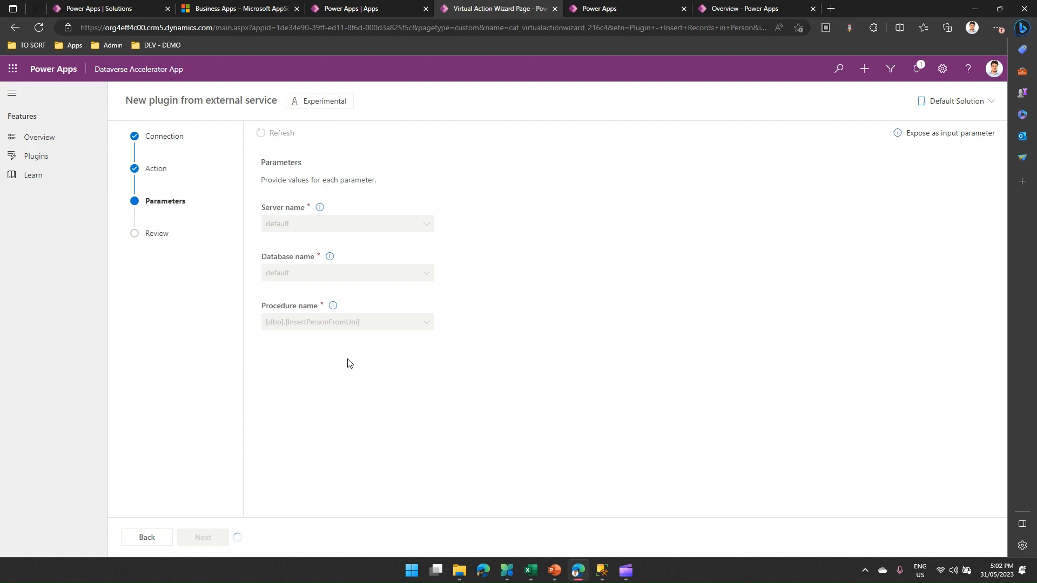
mouse_move(243, 505)
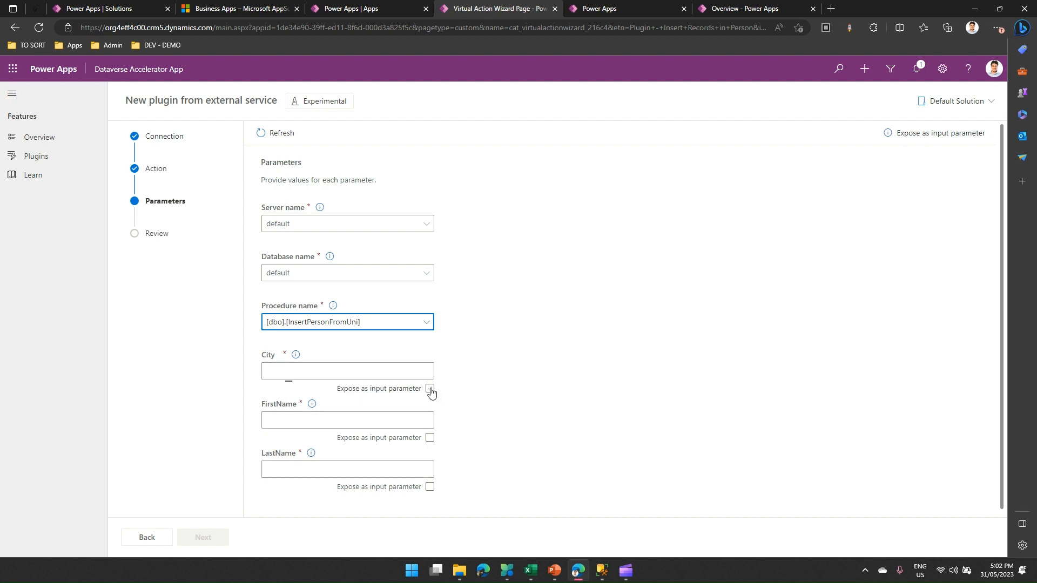
click(430, 389)
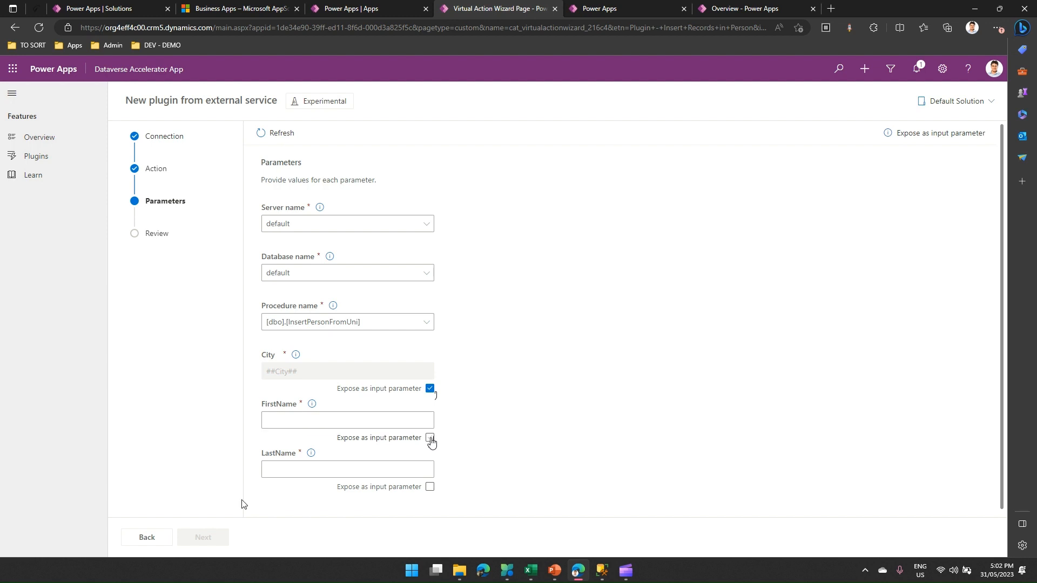
click(429, 441)
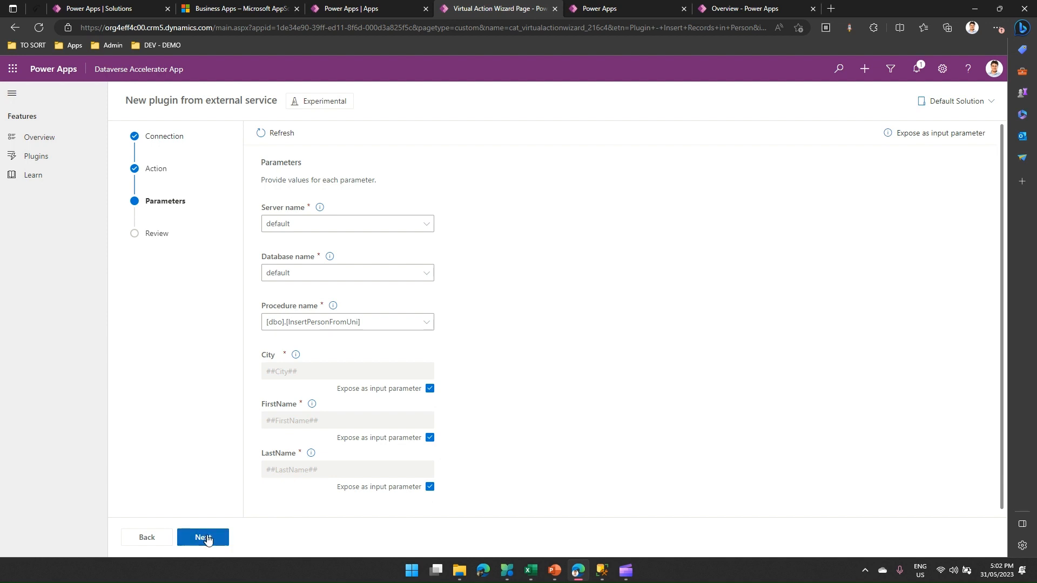
click(203, 536)
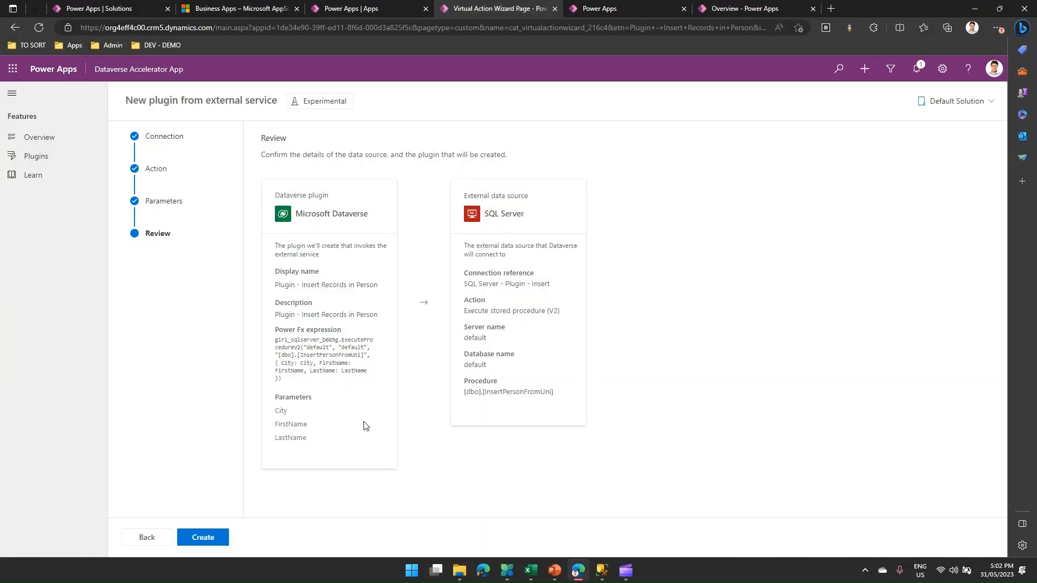
- Create 'Plugin - Insert Records in Person' from the Review step and load its Basic details
click(203, 537)
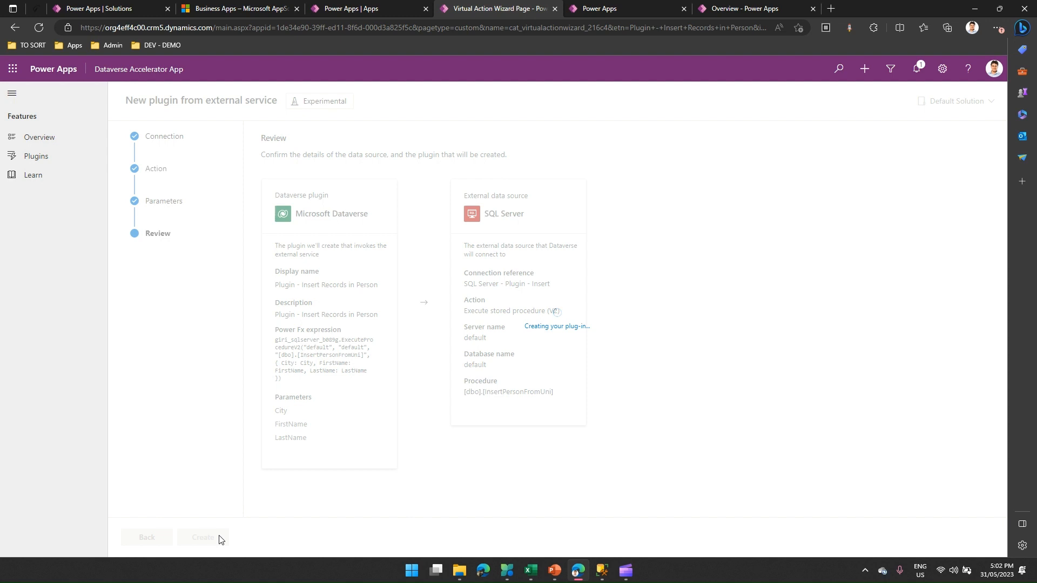
click(202, 537)
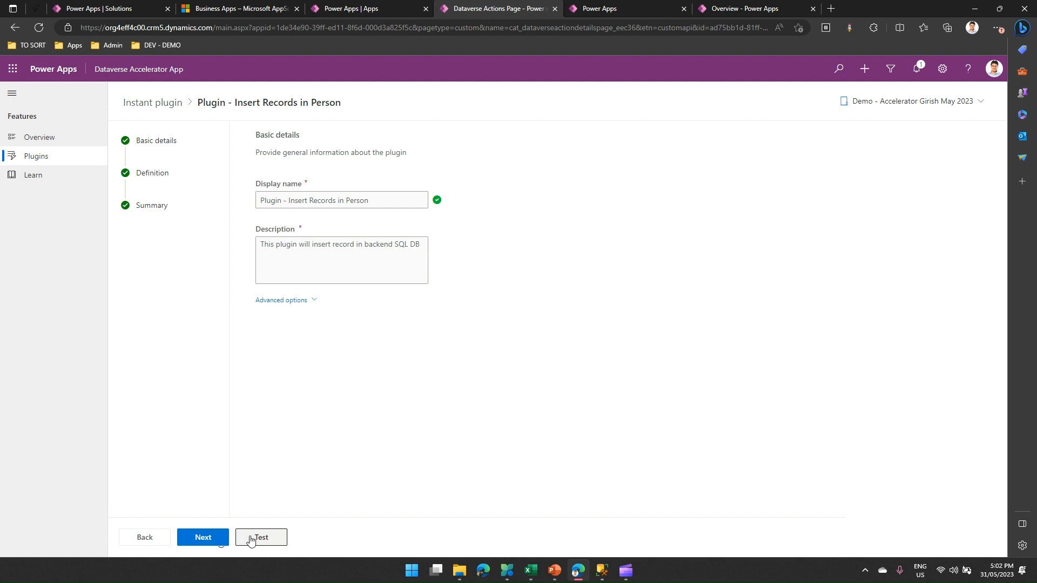
- Test the plugin with City London, FirstName Mick and LastName Johnson and run it
click(260, 537)
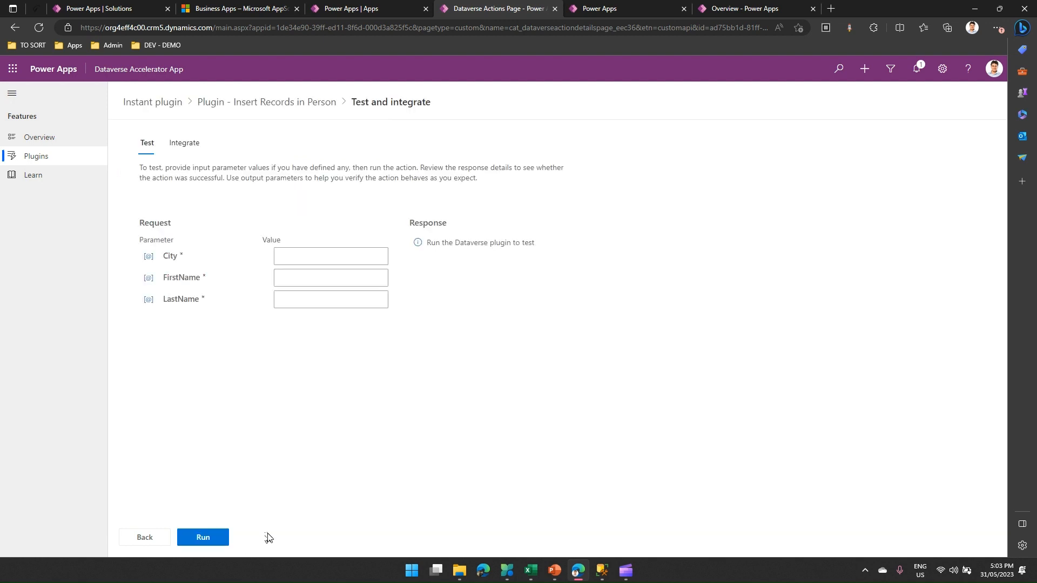
click(331, 256)
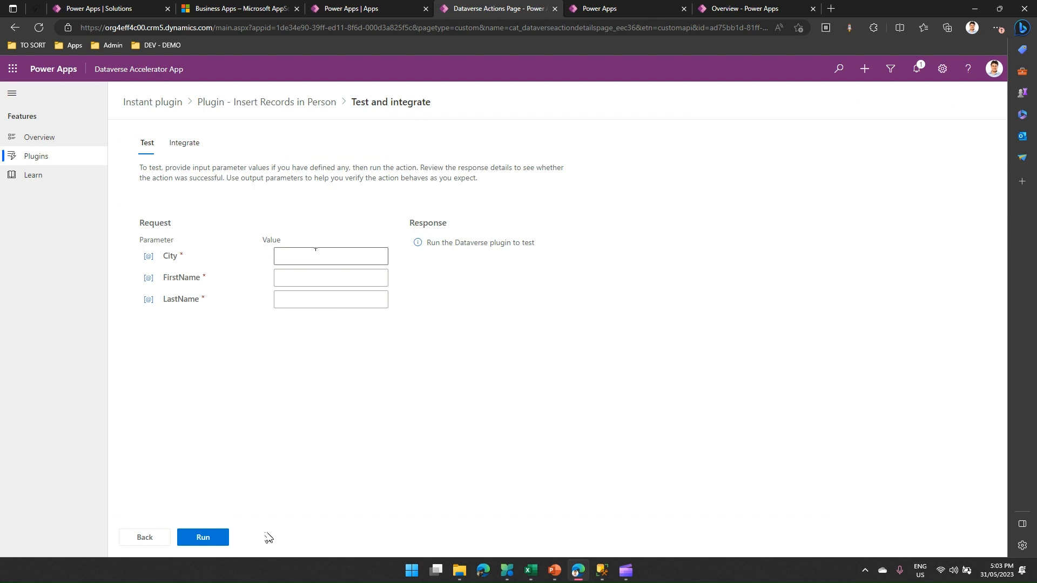
text(London)
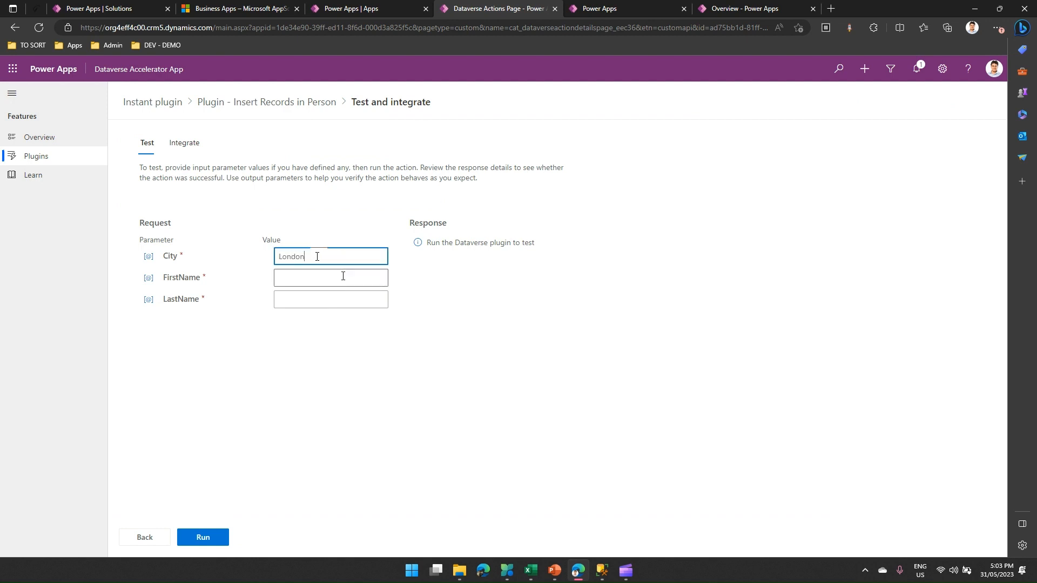
text(Mick)
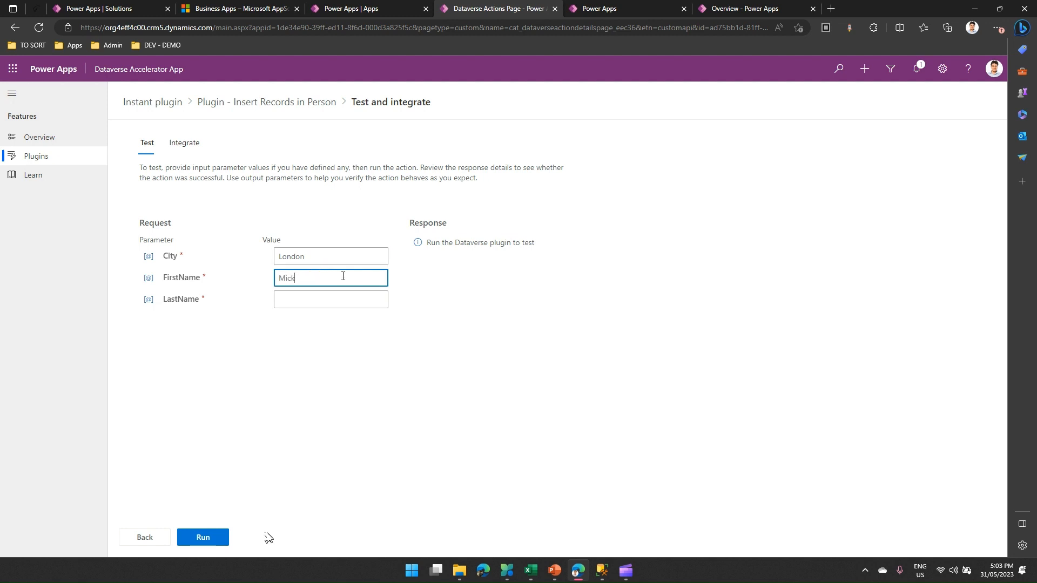
click(330, 299)
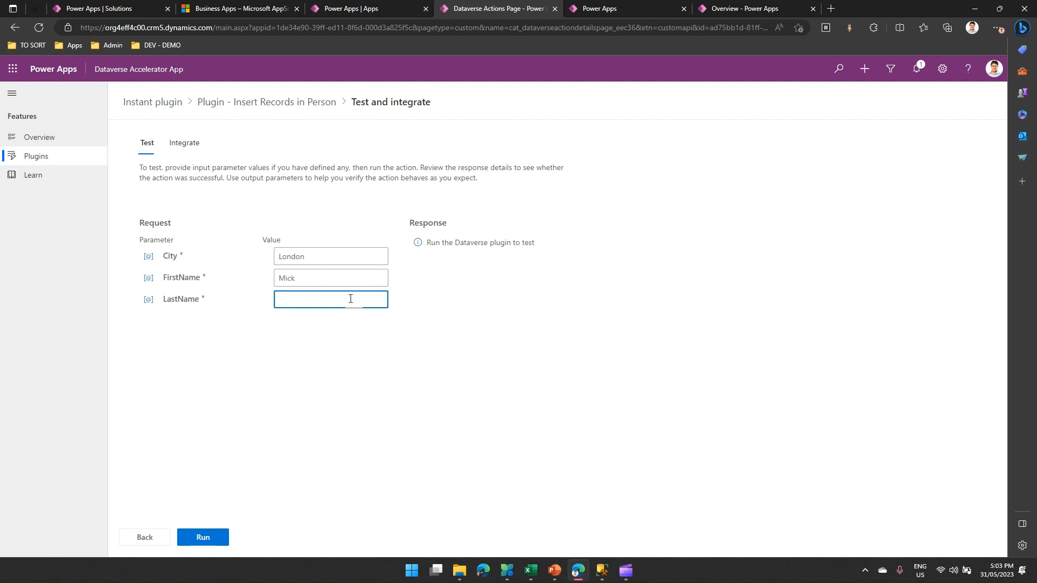
text(Johnson)
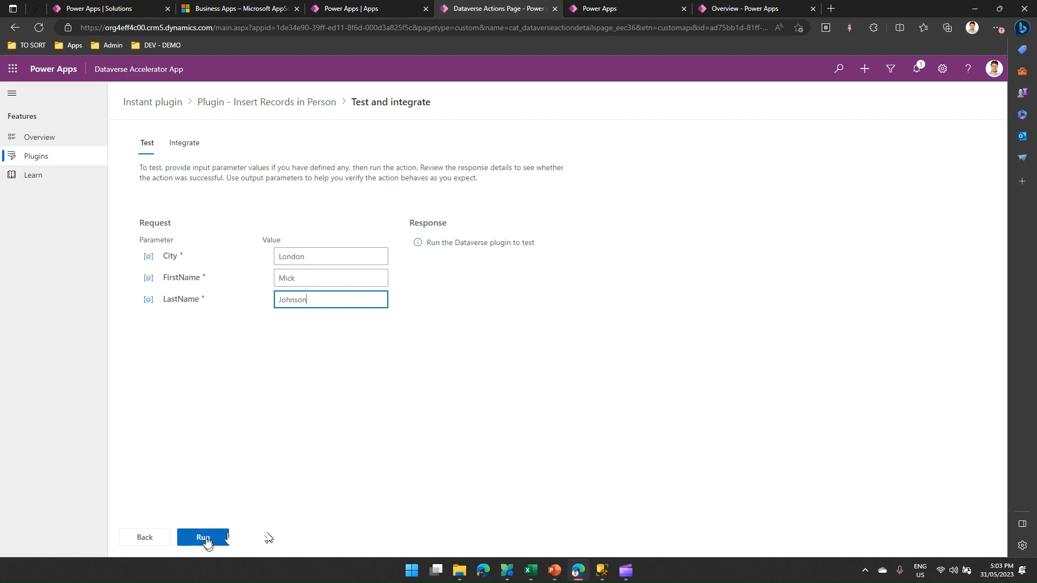
click(202, 537)
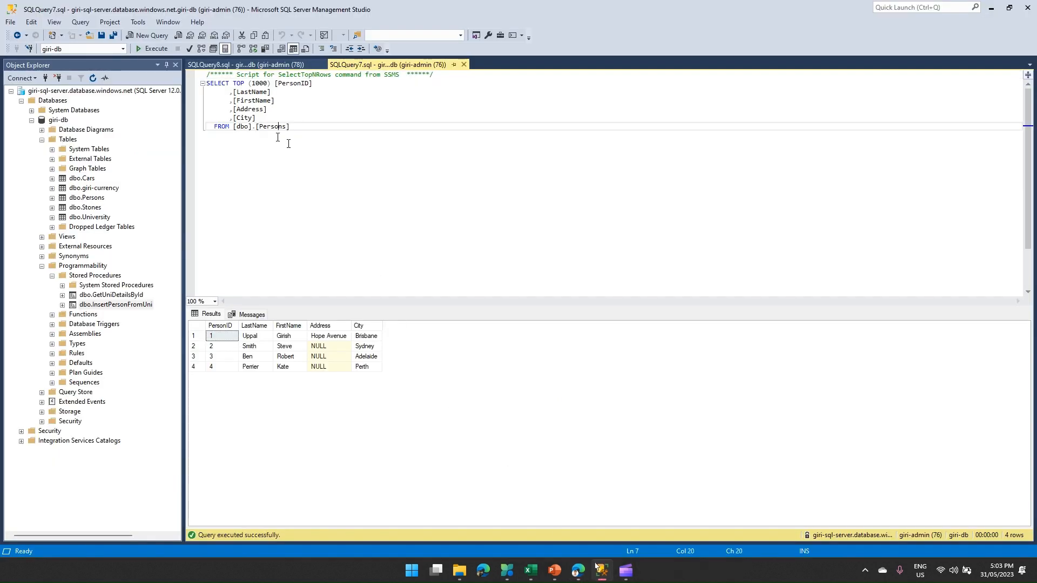
- Re-run the Persons query to see the fifth row Mick Johnson, London, then return to the successful test
key(ctrl+a)
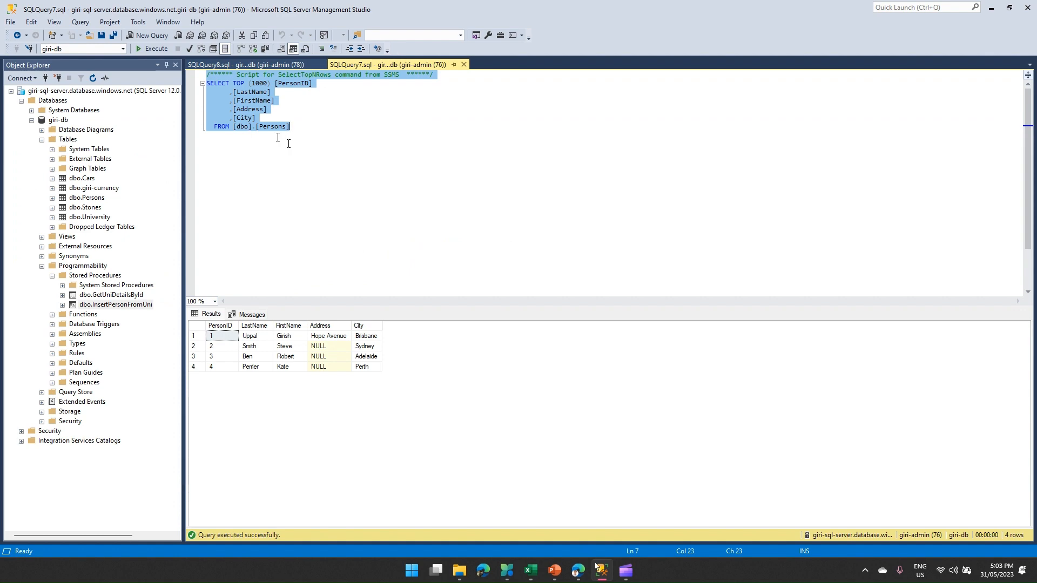
click(151, 49)
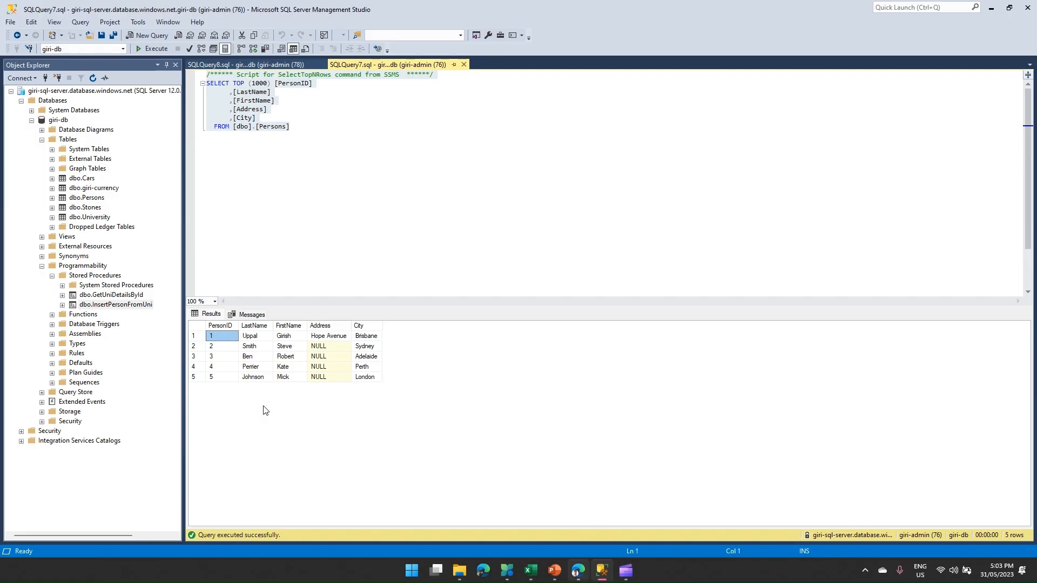
click(577, 574)
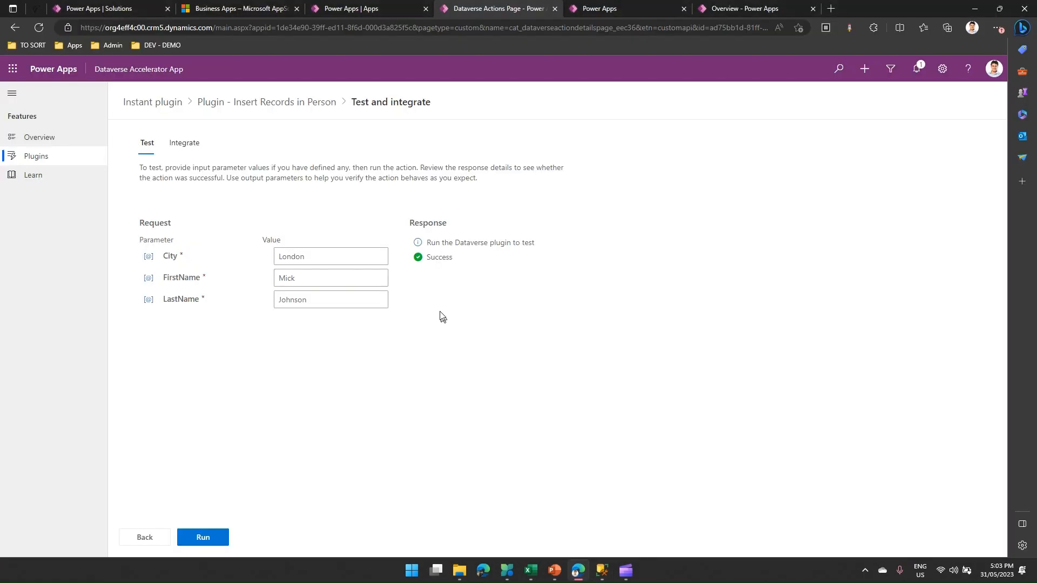